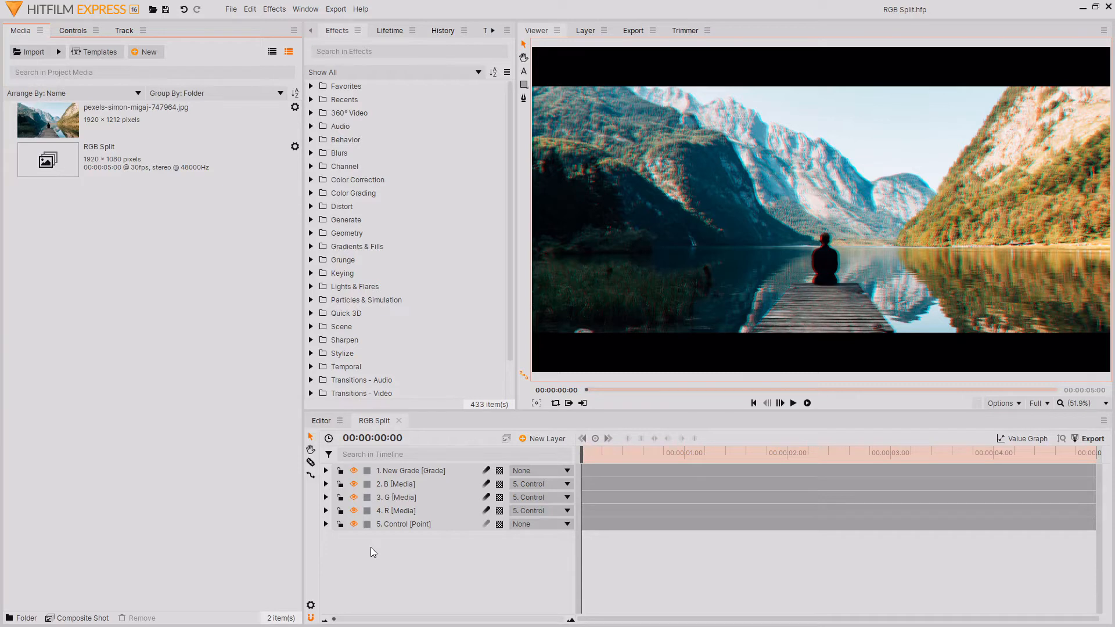
mouse_move(396, 300)
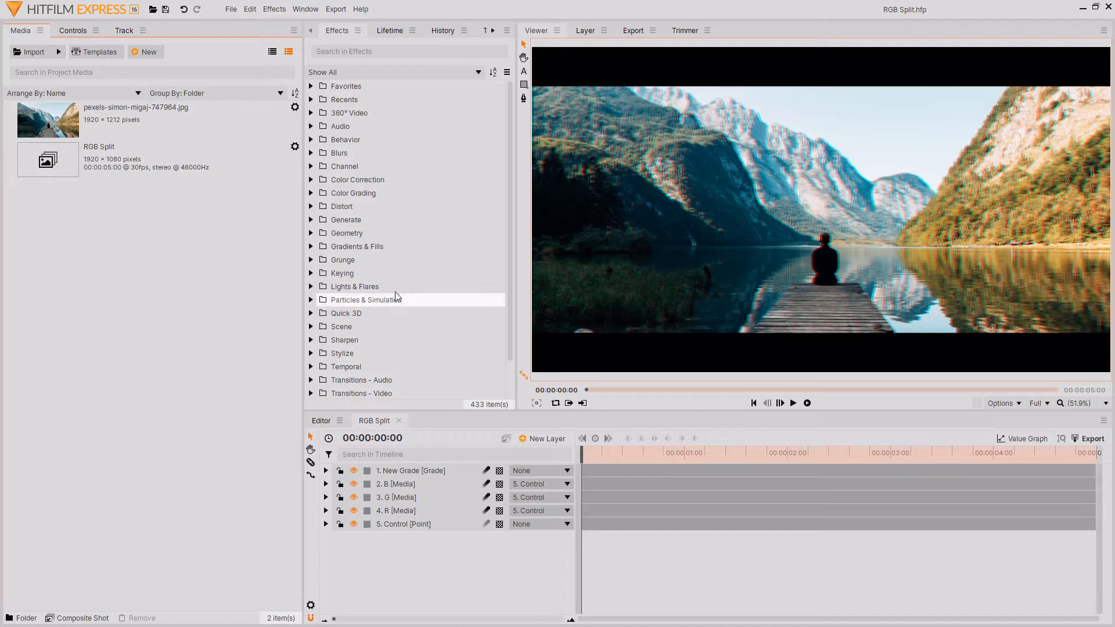
Bring up the Media panel's New menu of project item choices
click(145, 51)
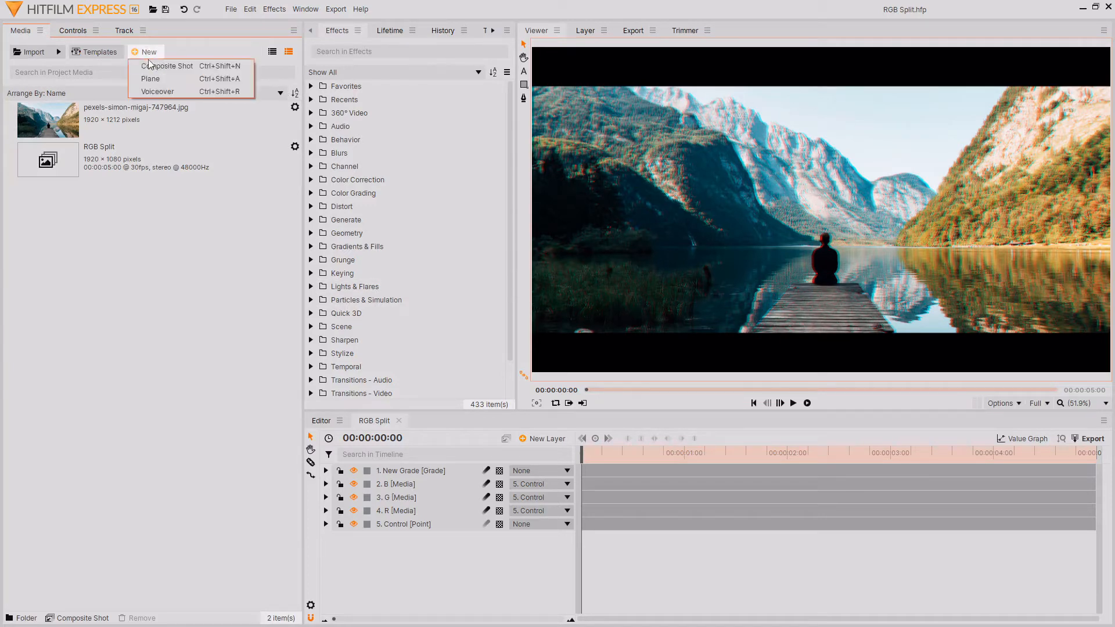
Create a 1080p 30 fps composite shot named 'RGB Tutorial' and open its timeline
click(167, 65)
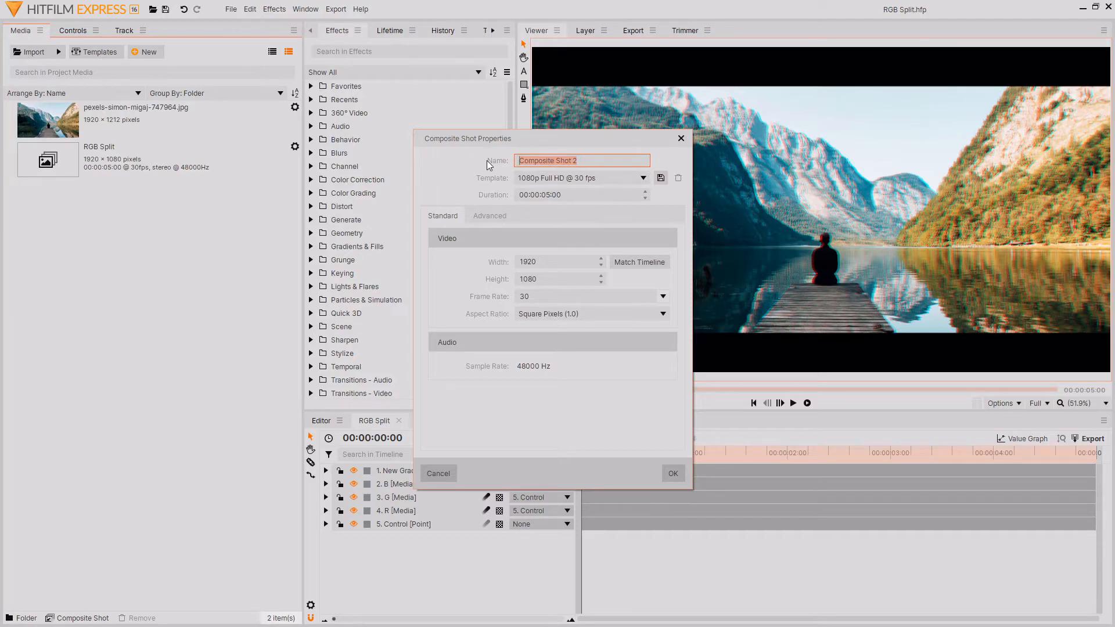
text(RGB Tutorial)
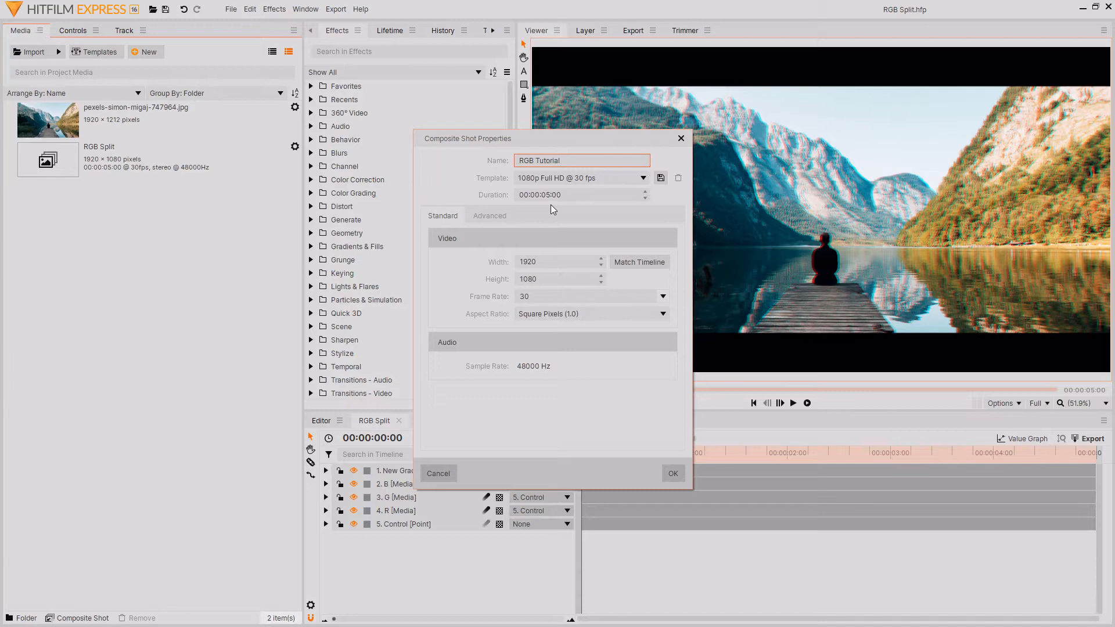
click(569, 160)
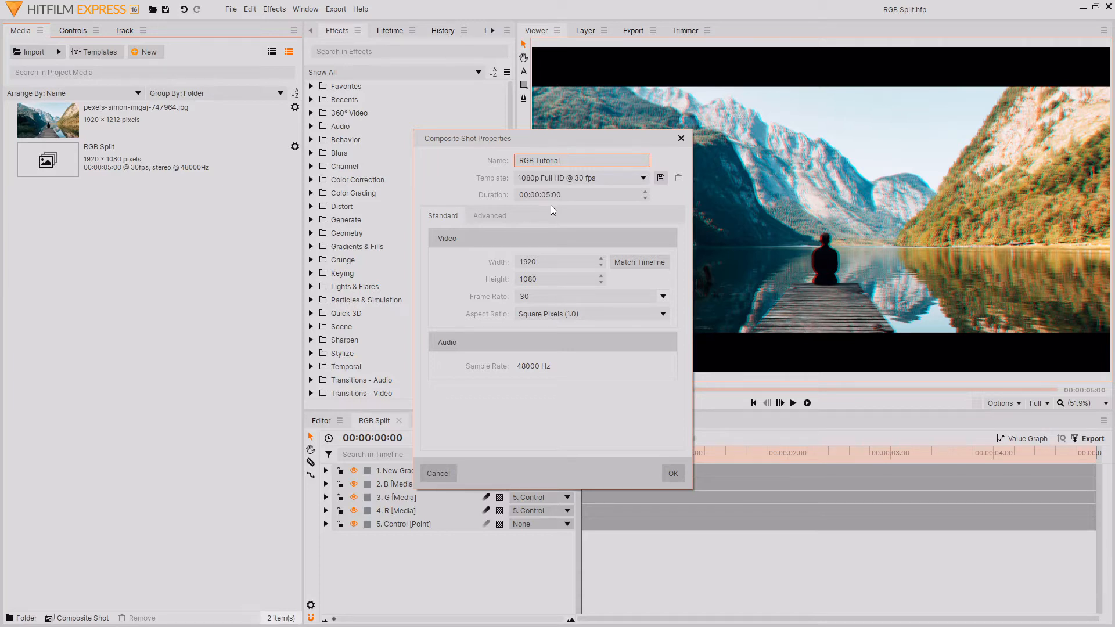
mouse_move(679, 433)
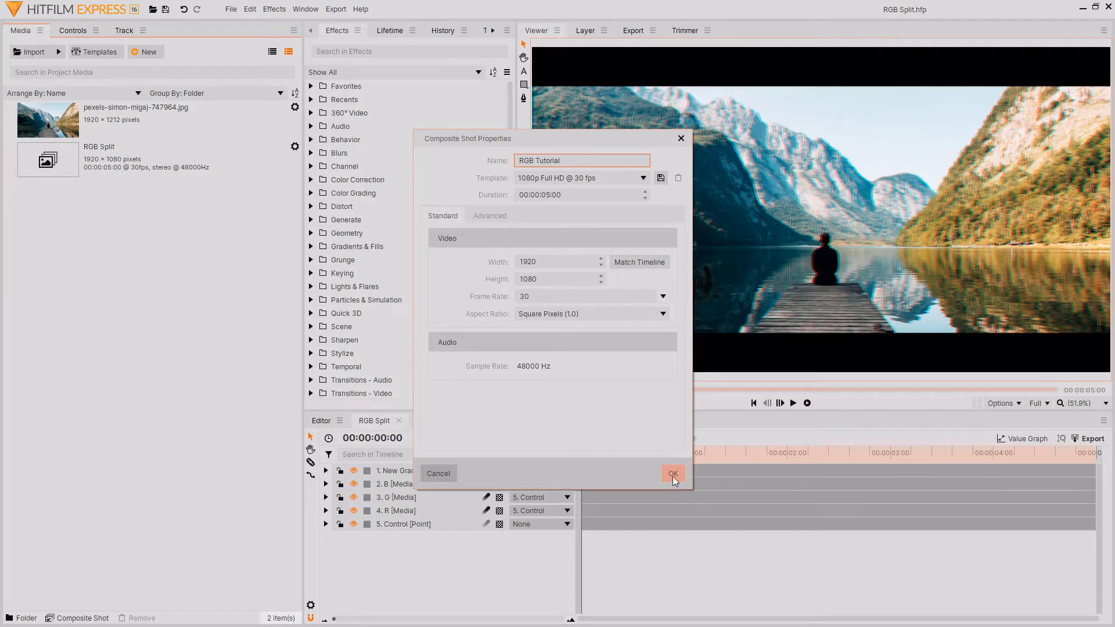
click(672, 474)
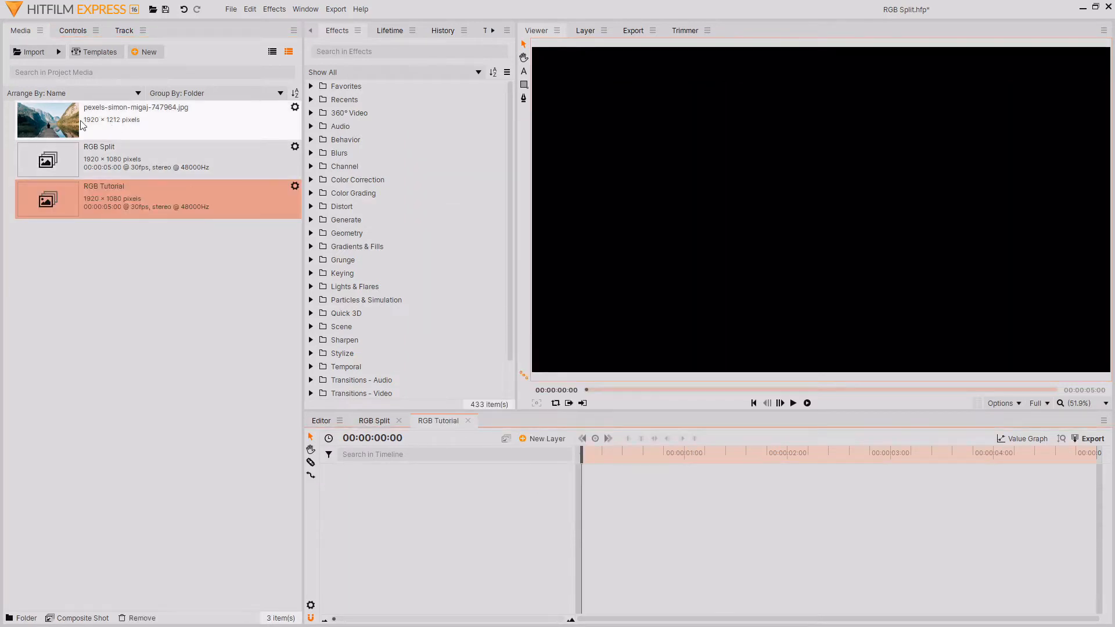
Place the pexels landscape jpg into the RGB Tutorial timeline as its only layer
click(134, 120)
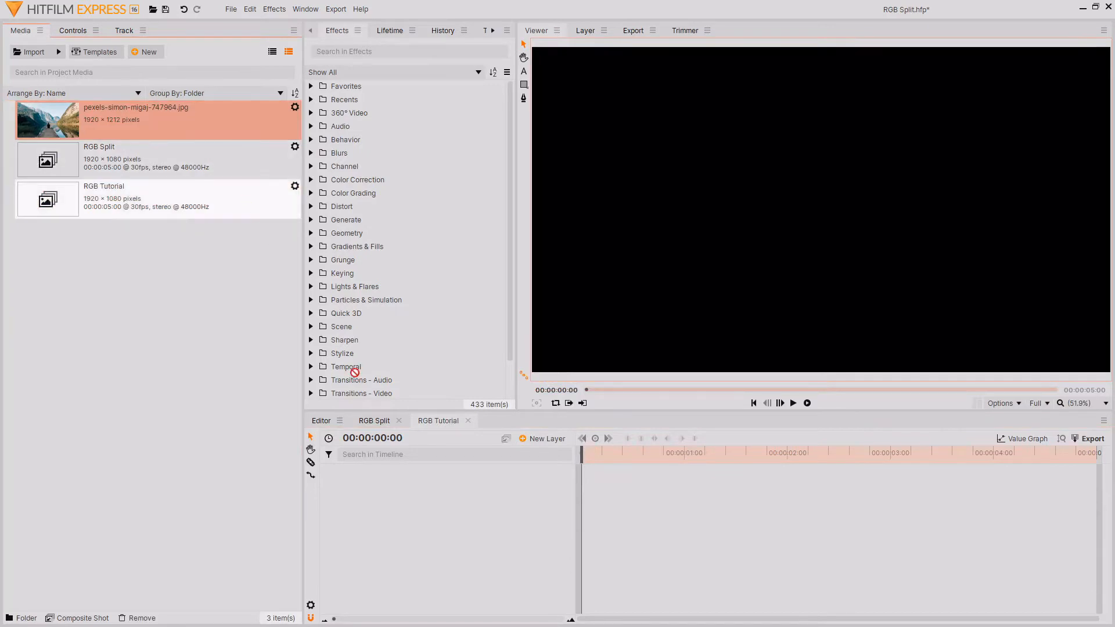
drag(48, 120, 448, 470)
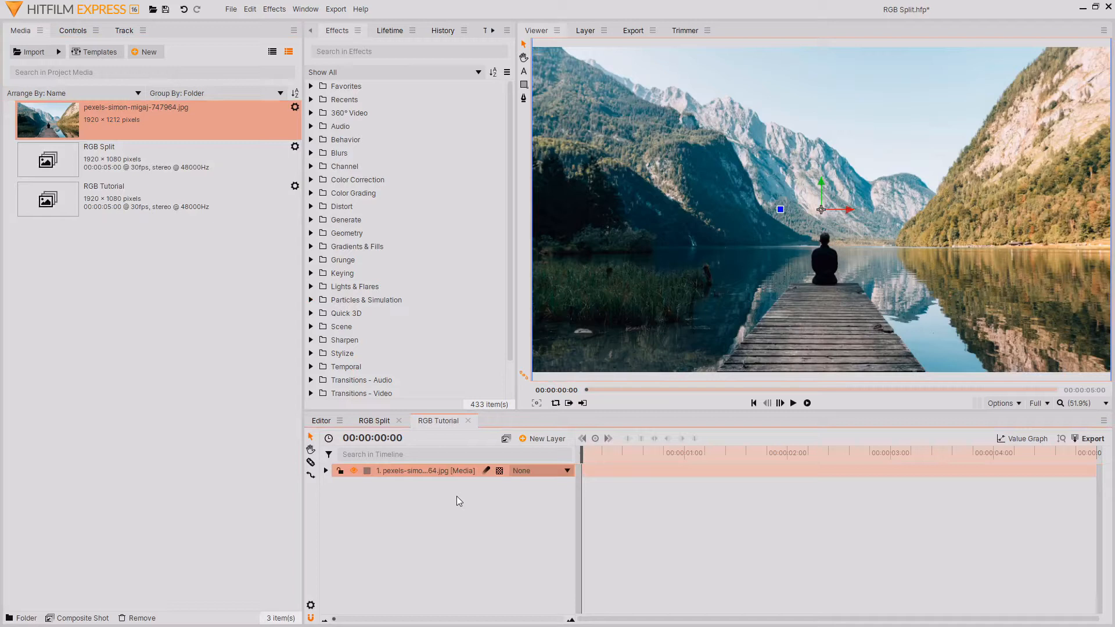
mouse_move(433, 476)
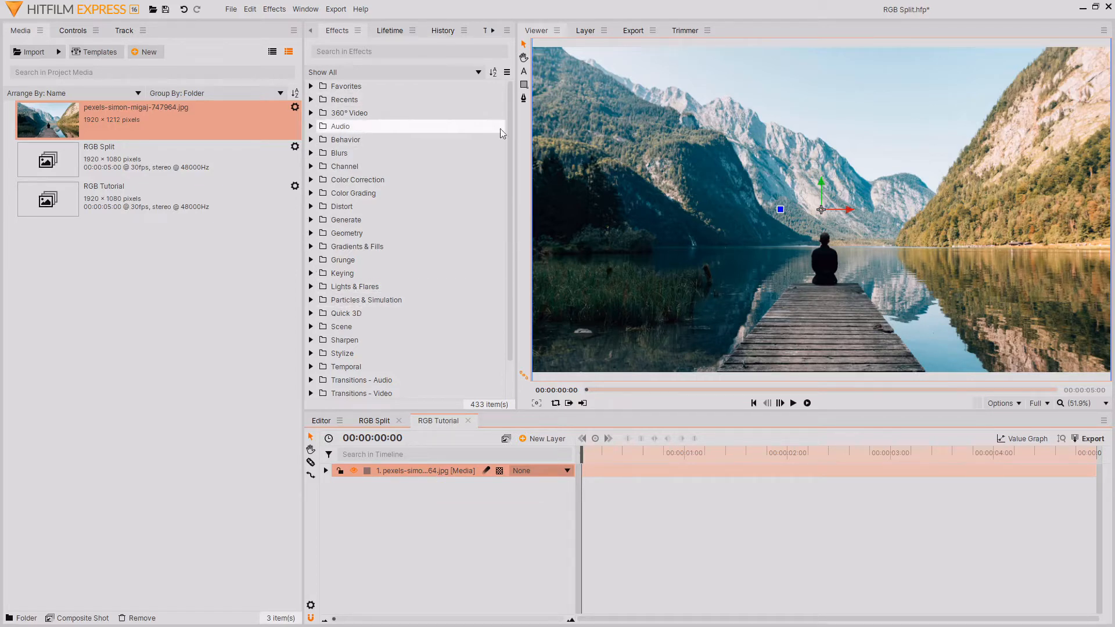
Apply Levels Histogram to the layer and bring Green Output White to 0, turning the image magenta
click(409, 51)
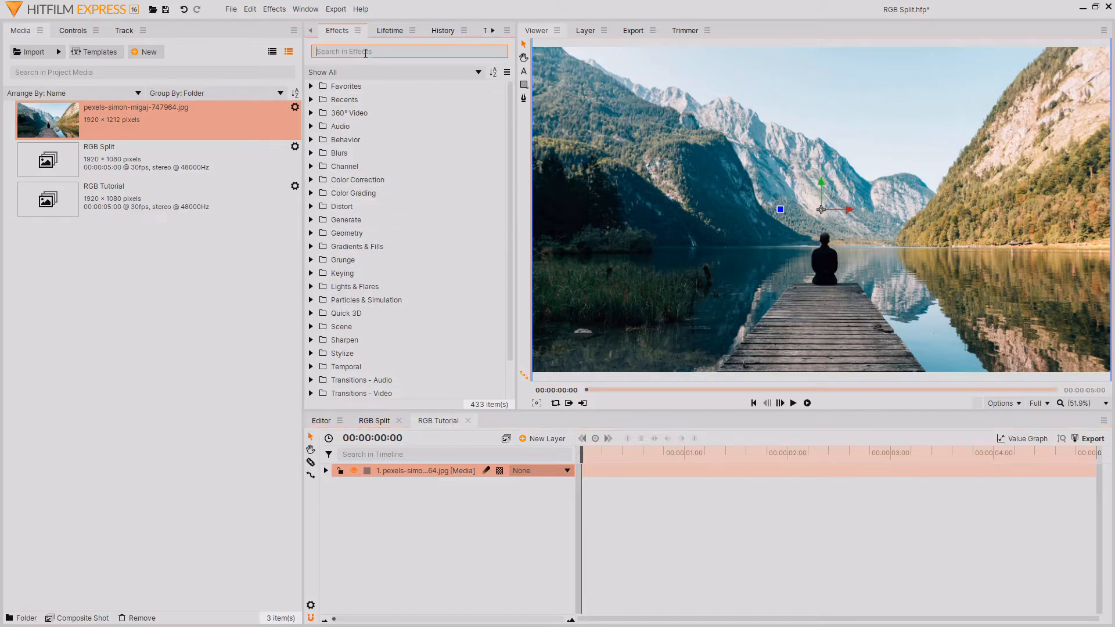
text(levels histogram)
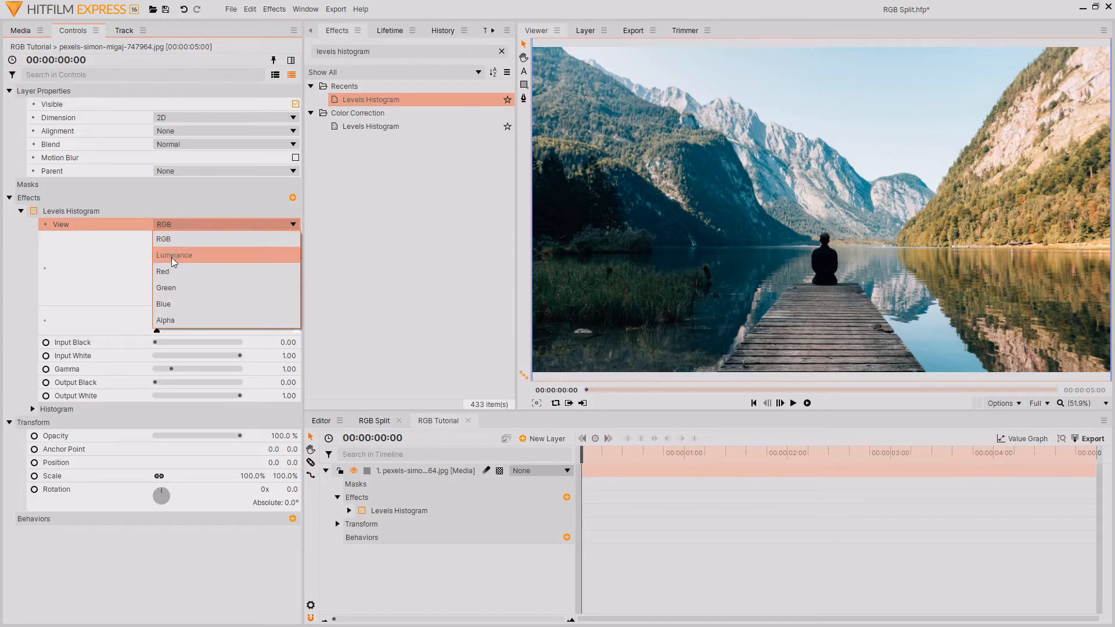
click(166, 287)
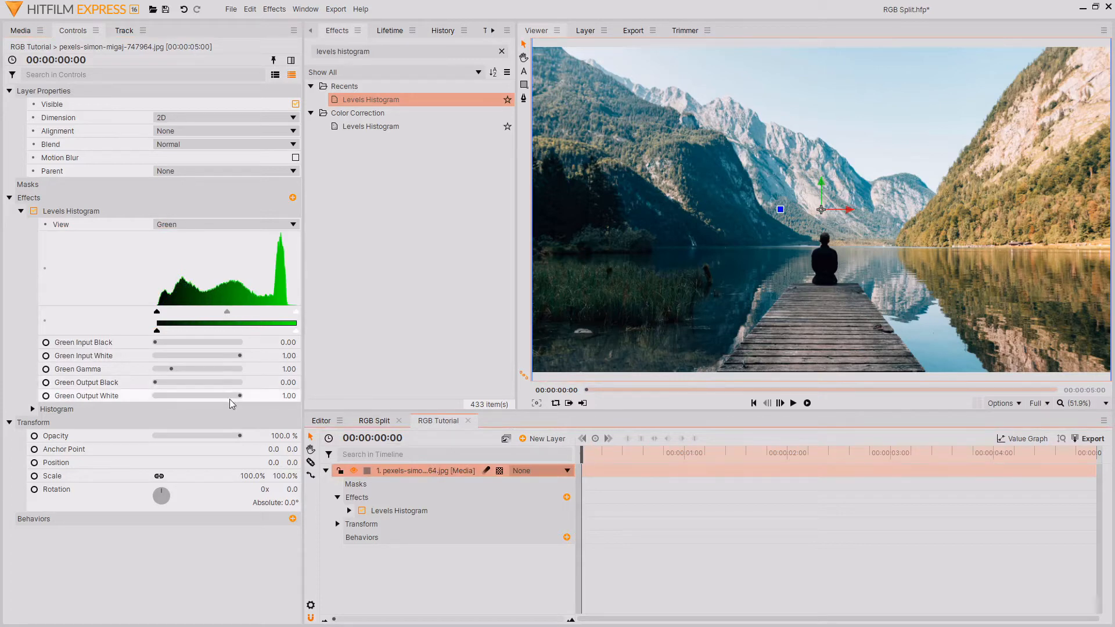
mouse_move(232, 402)
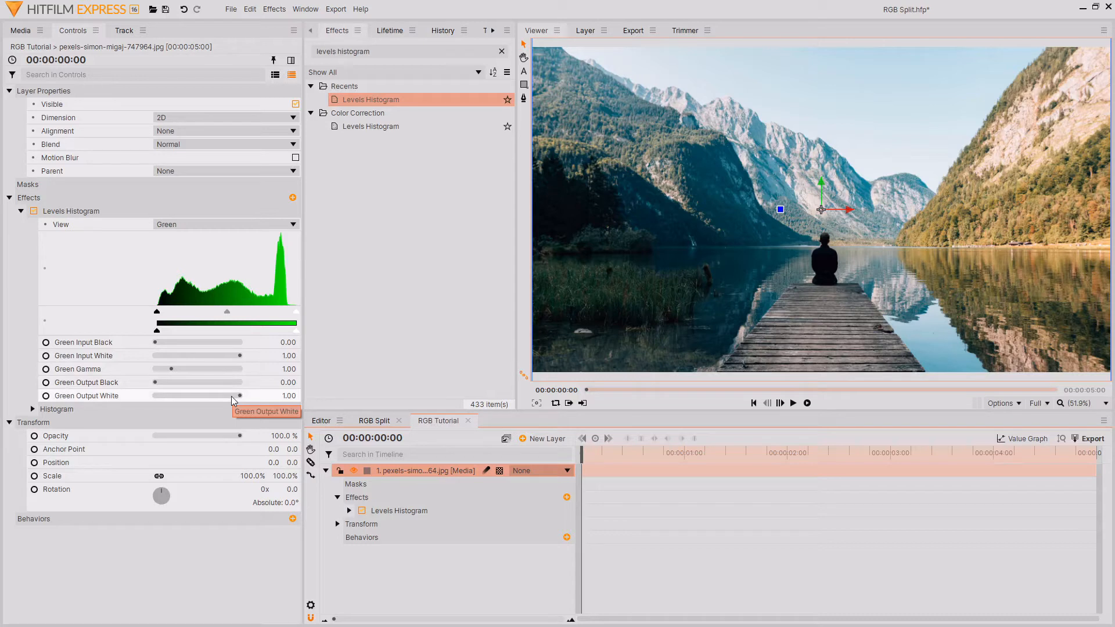
click(85, 395)
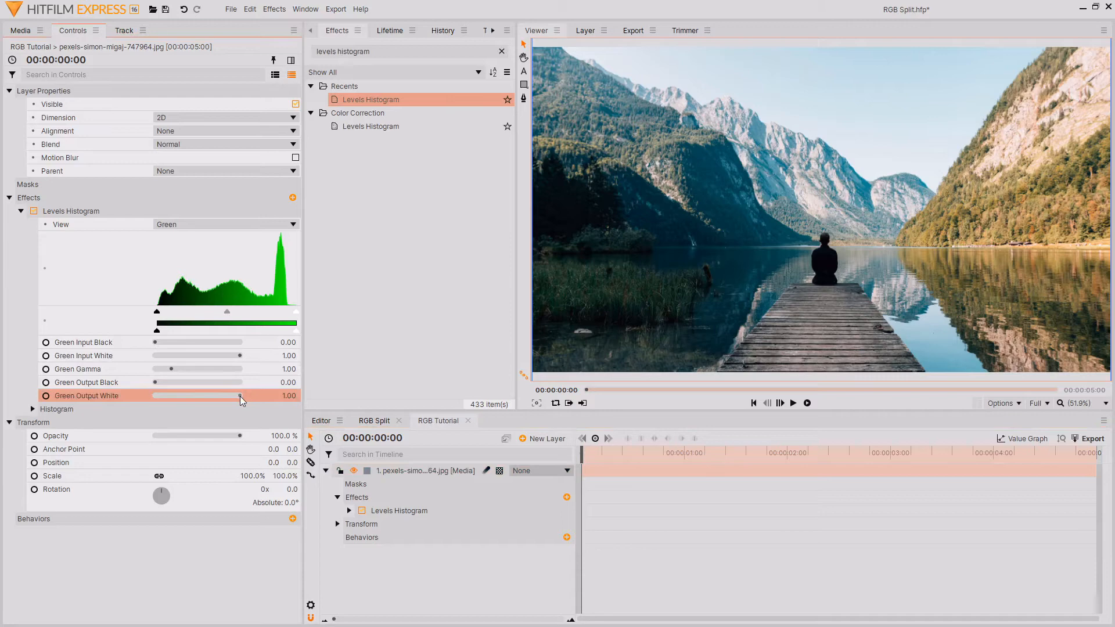
drag(238, 395, 214, 395)
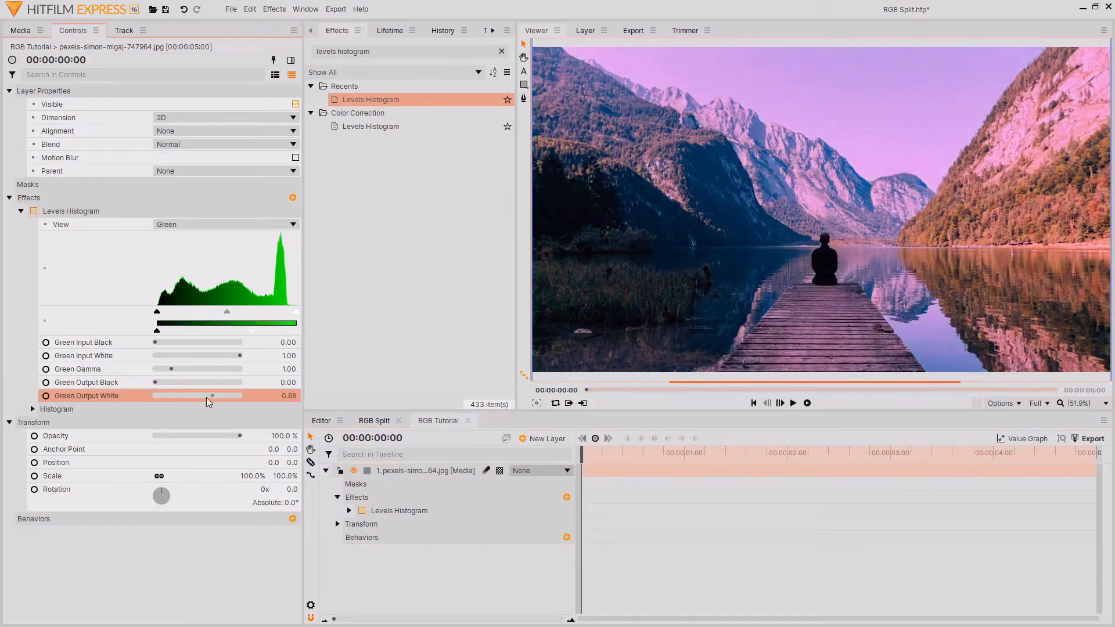
drag(221, 395, 153, 395)
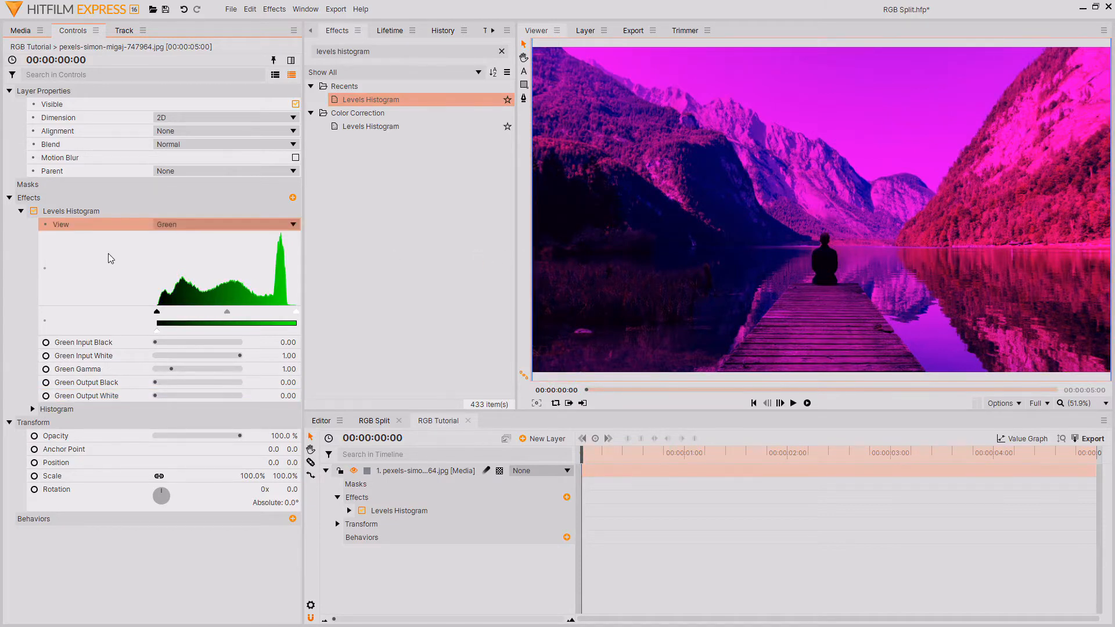
Bring Blue Output White to 0 as well, leaving only the red channel
click(224, 224)
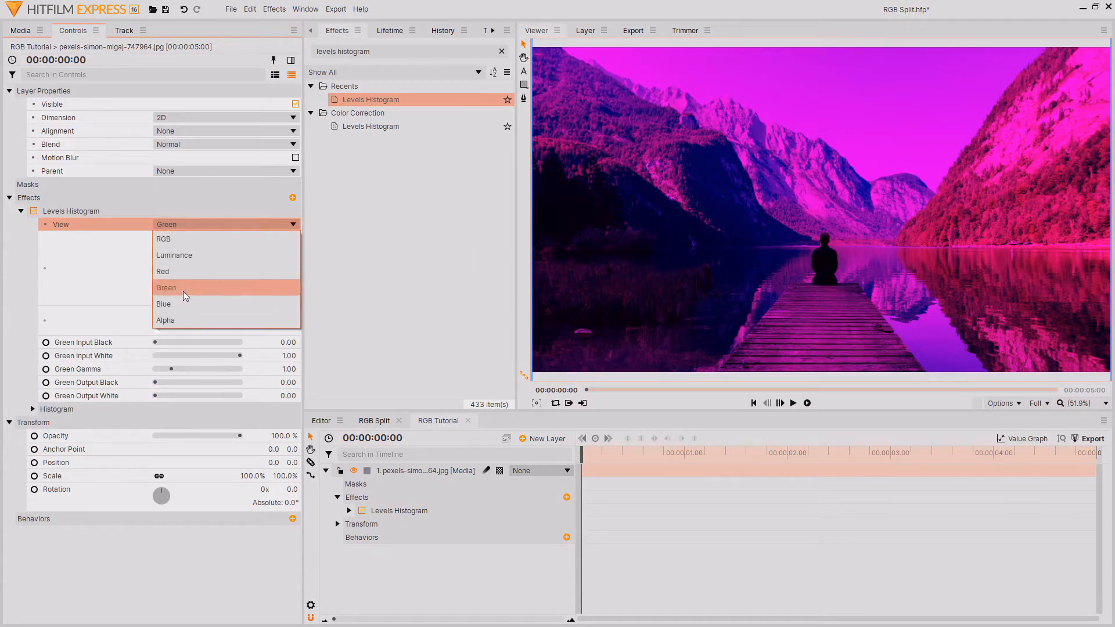
click(163, 303)
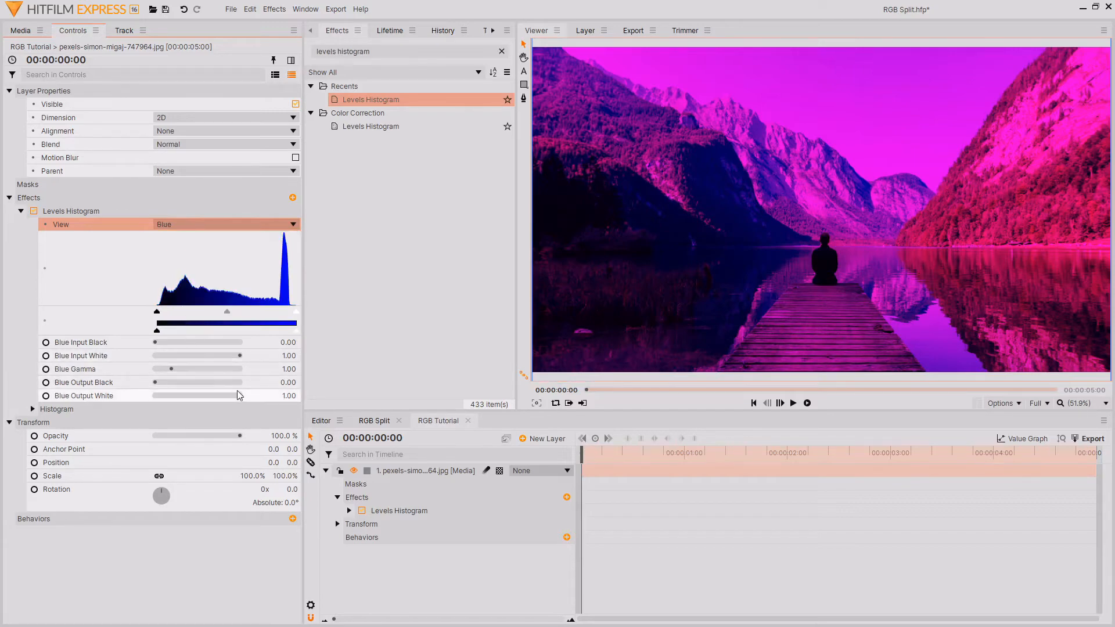
mouse_move(238, 395)
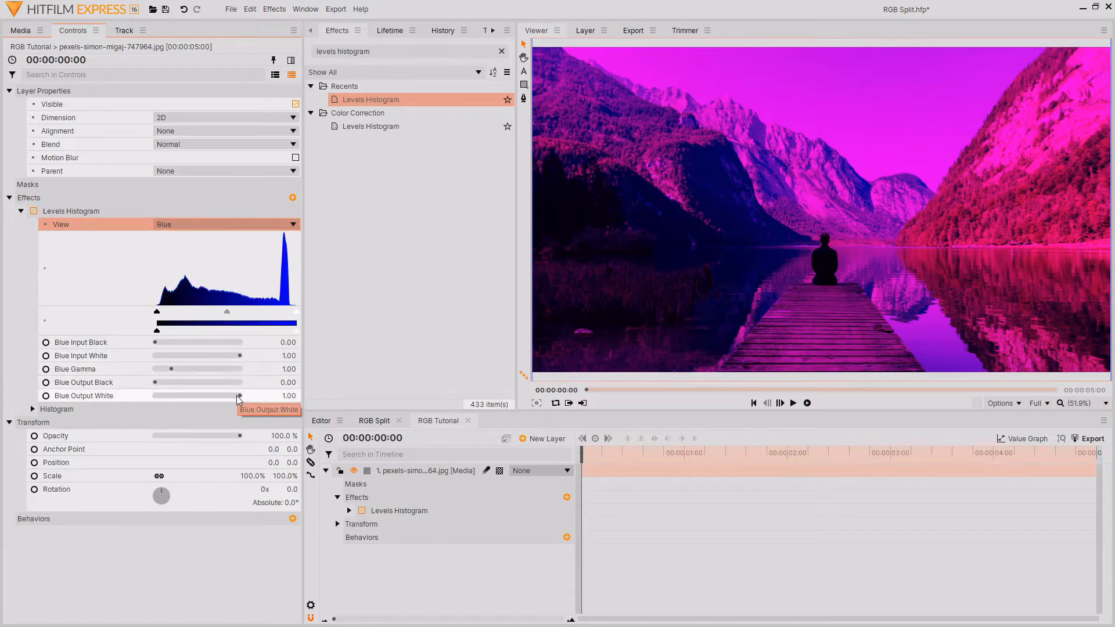
drag(238, 395, 154, 395)
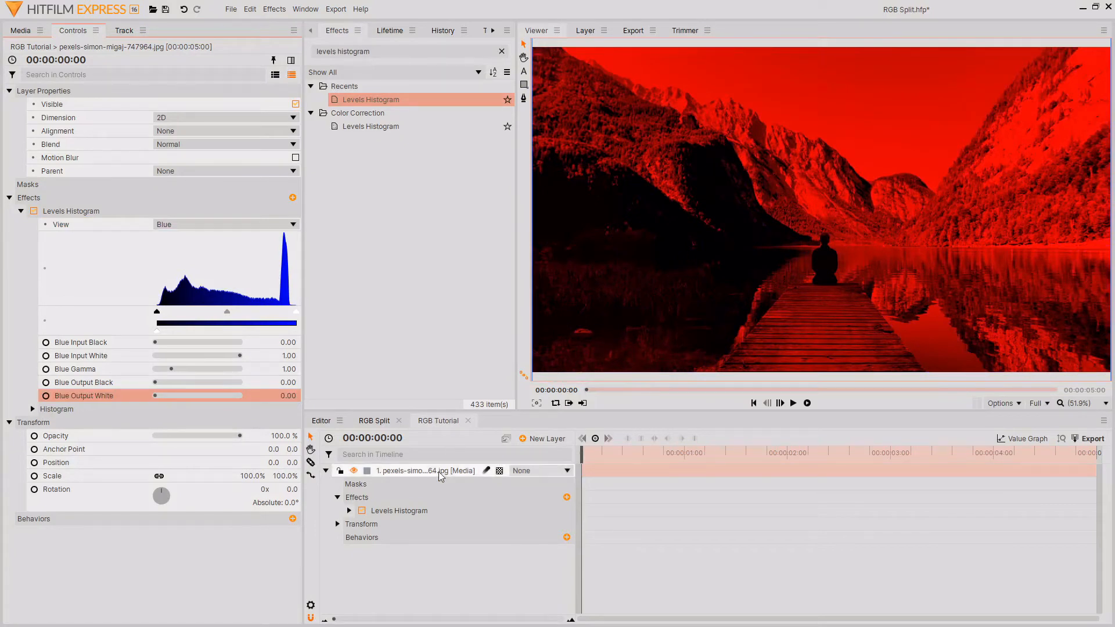
Name the layer Red, duplicate it as Green, and reset Green's Levels Histogram
right_click(412, 470)
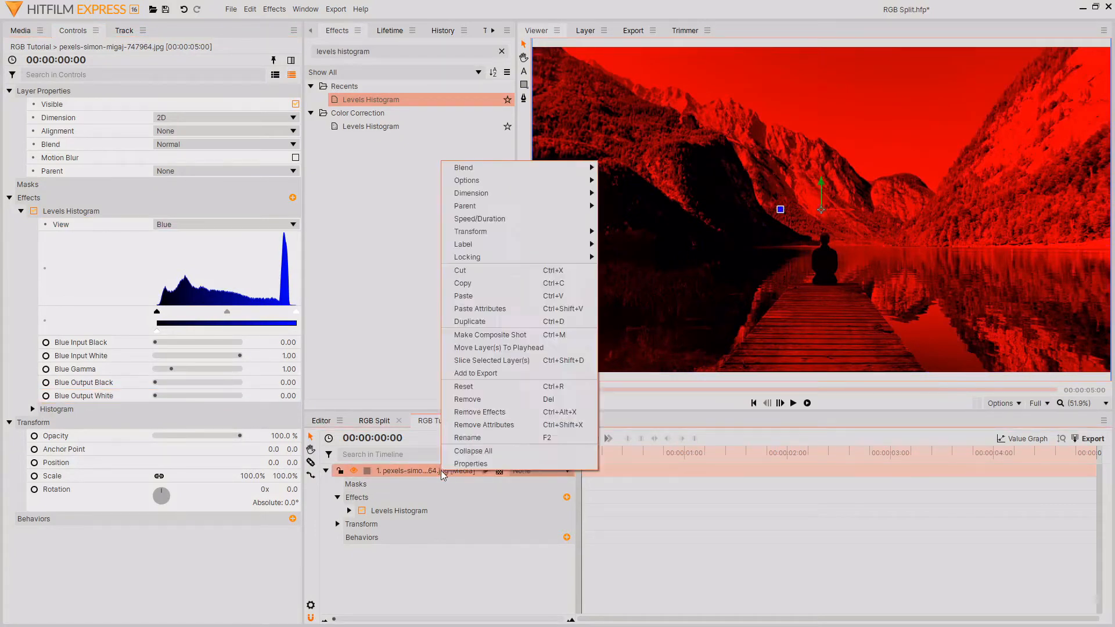
mouse_move(484, 386)
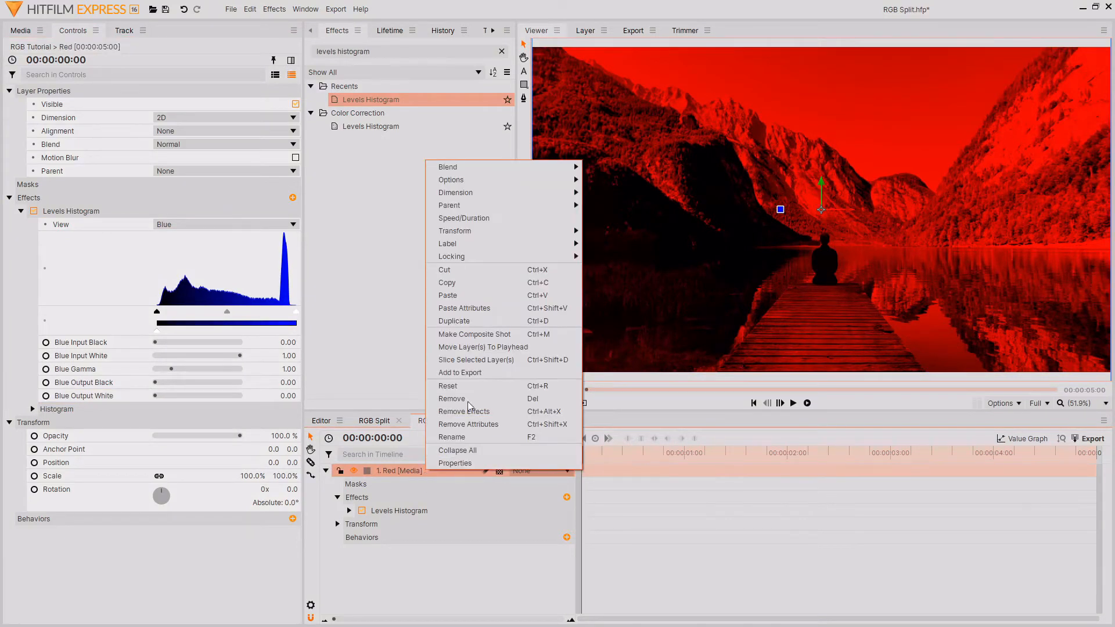
click(454, 321)
text(Green)
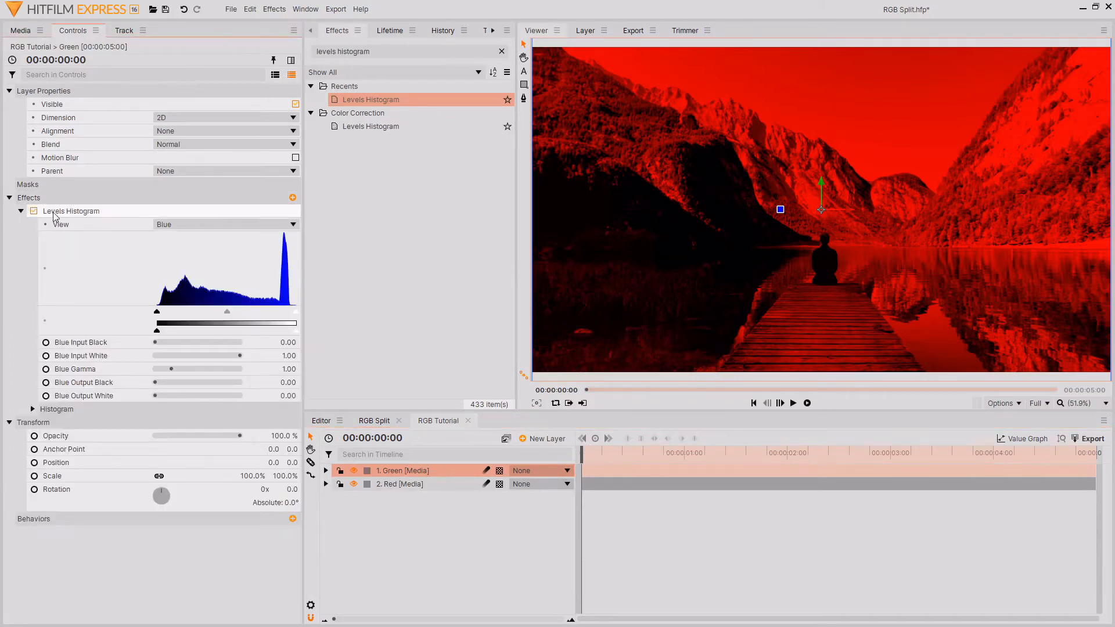
right_click(71, 211)
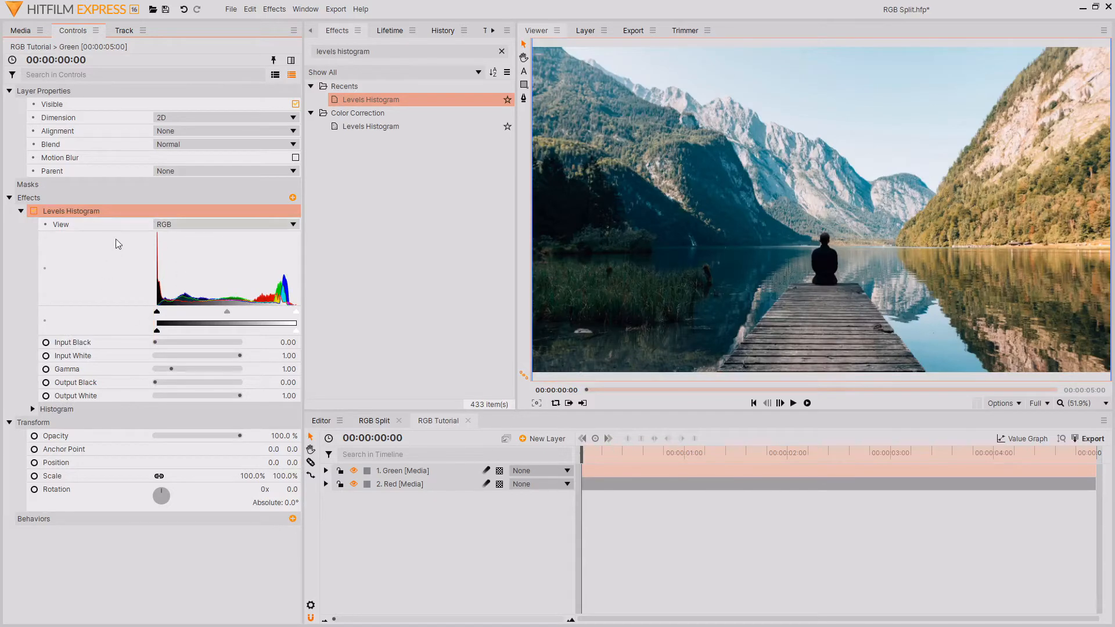
On the Green layer, bring Red and Blue Output White to 0 so only green remains
click(401, 470)
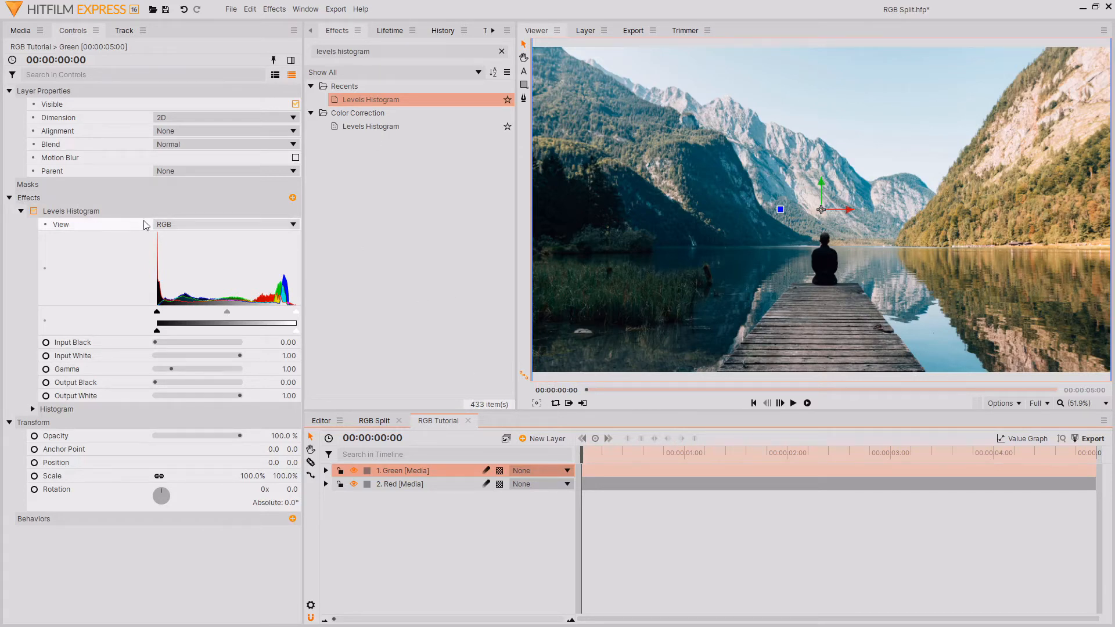
mouse_move(177, 226)
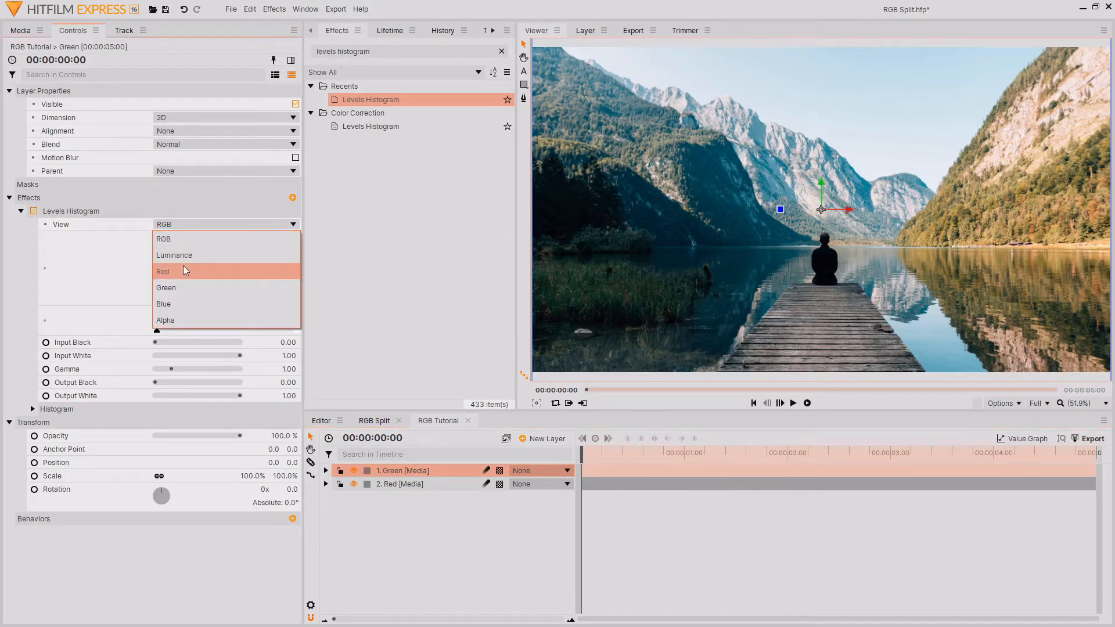
click(162, 271)
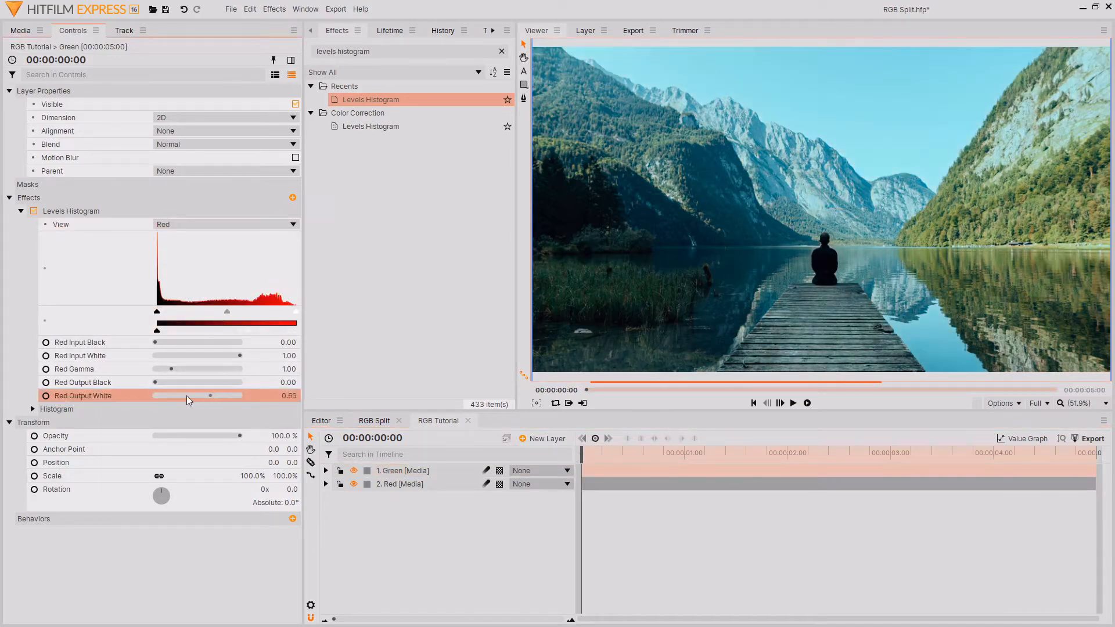
drag(188, 395, 155, 395)
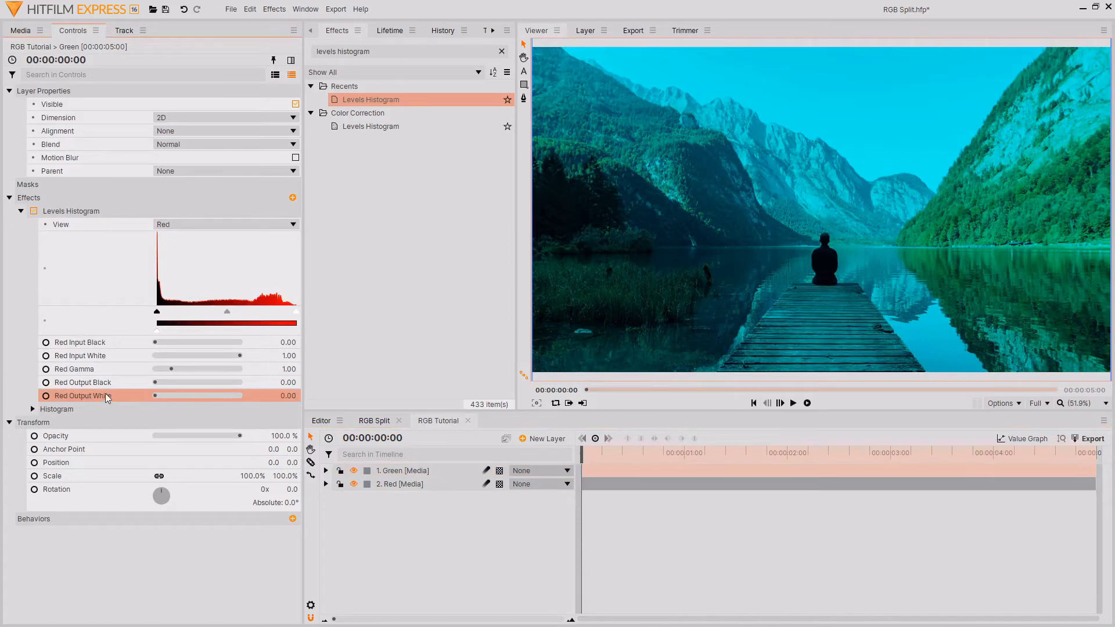
click(224, 224)
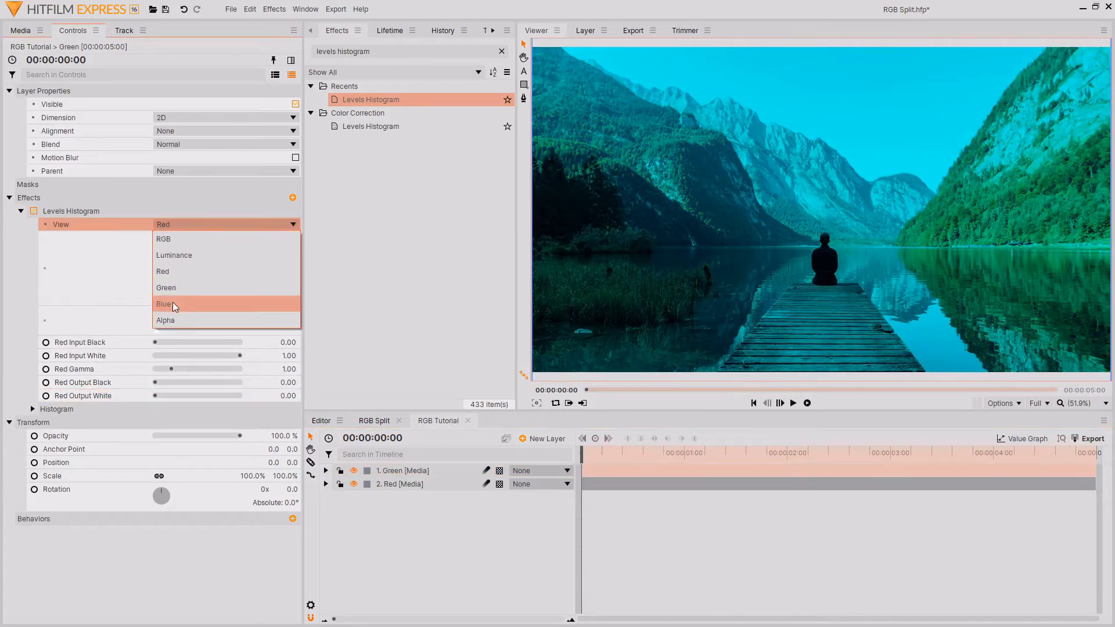
click(164, 303)
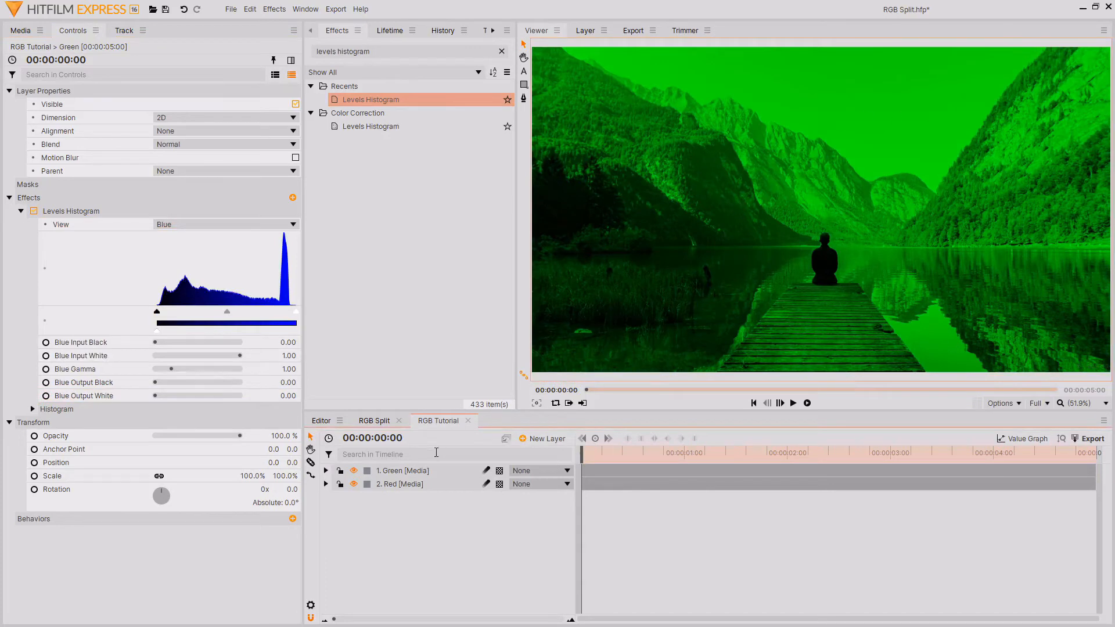
right_click(402, 471)
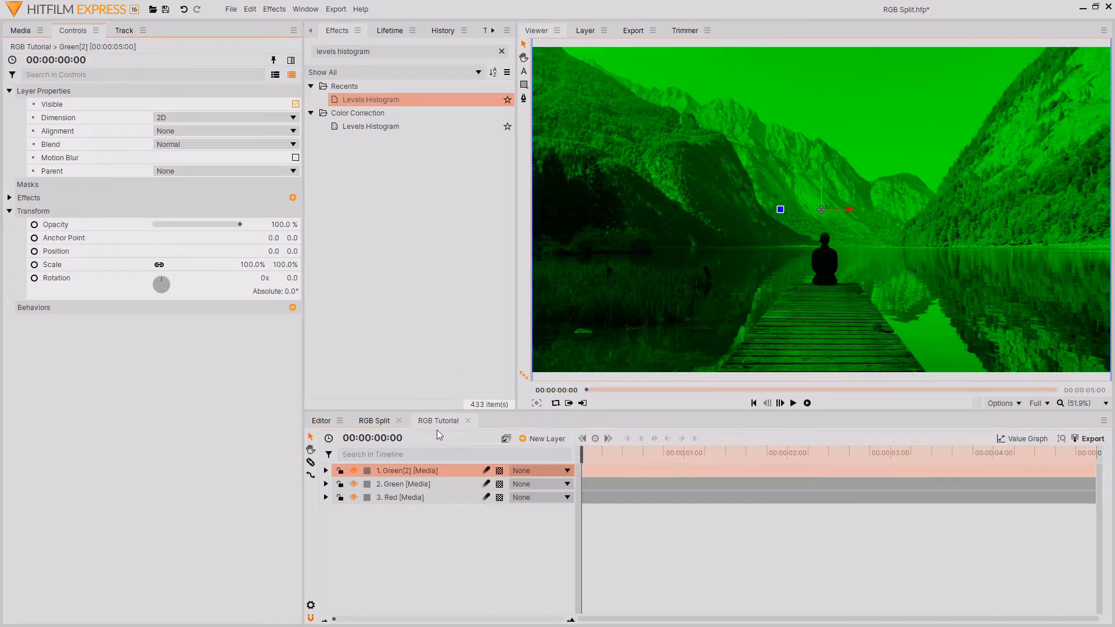
Name the duplicated layer Blue and reset its Levels Histogram to defaults
double_click(406, 471)
text(Blue)
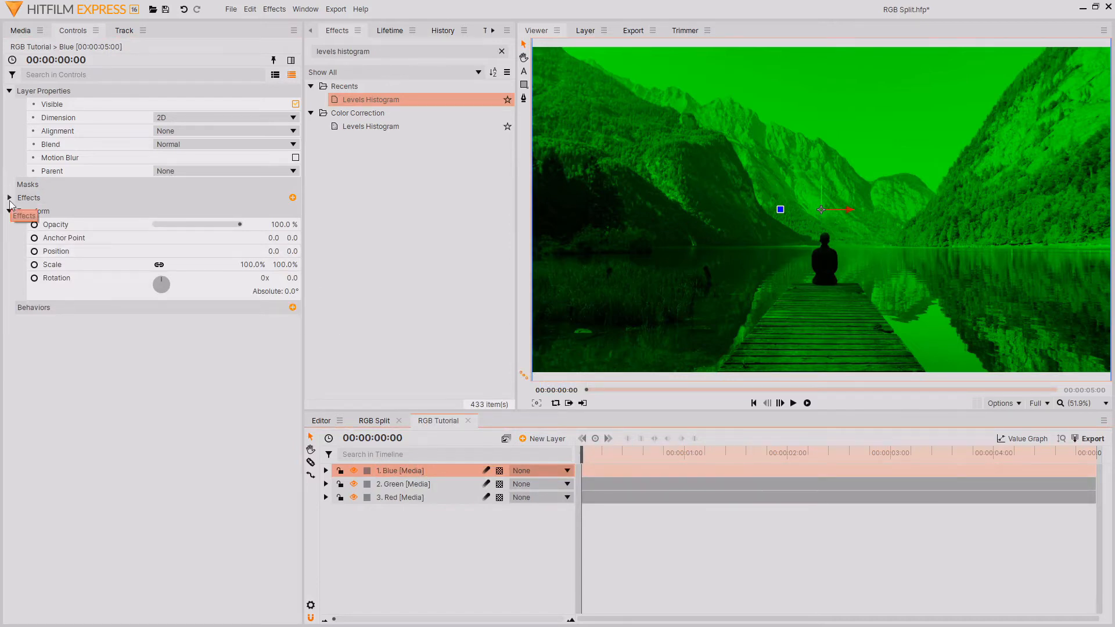
click(21, 198)
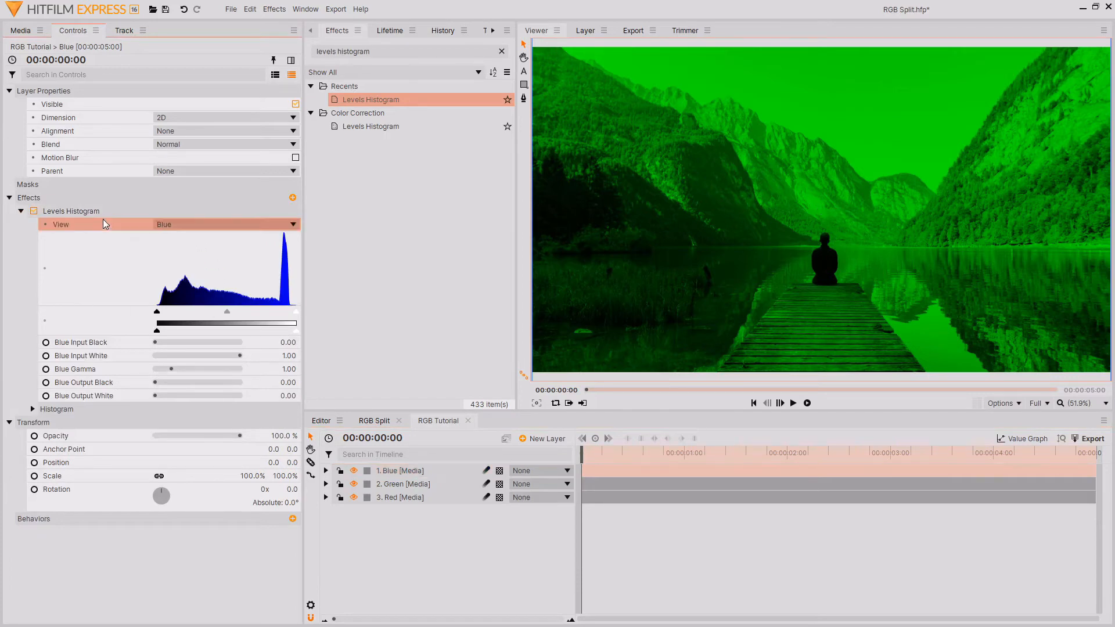
right_click(71, 210)
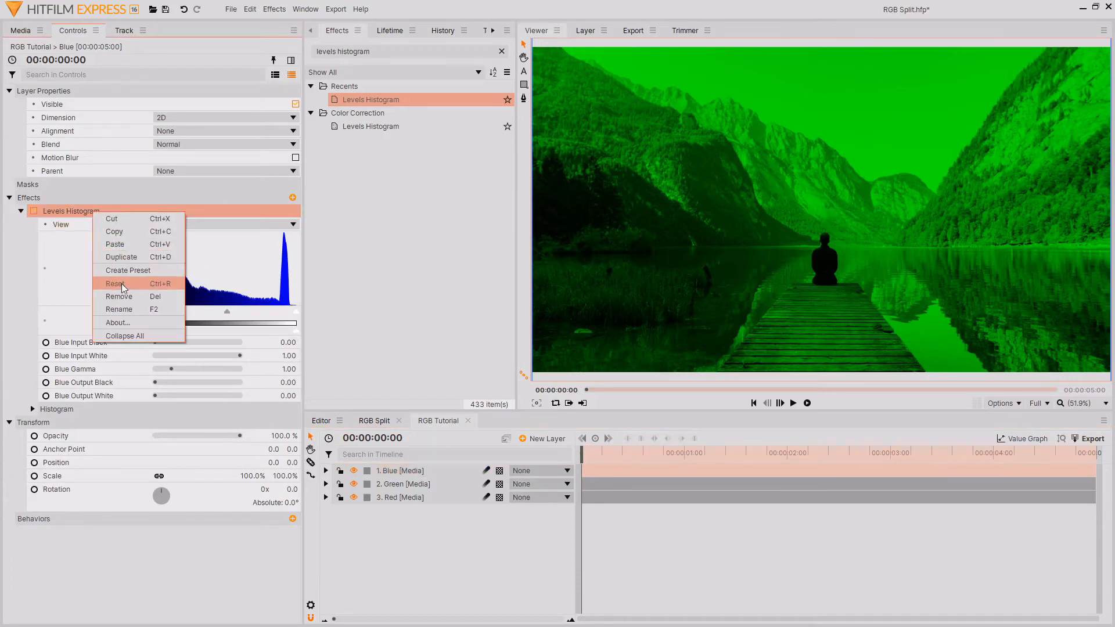
click(114, 283)
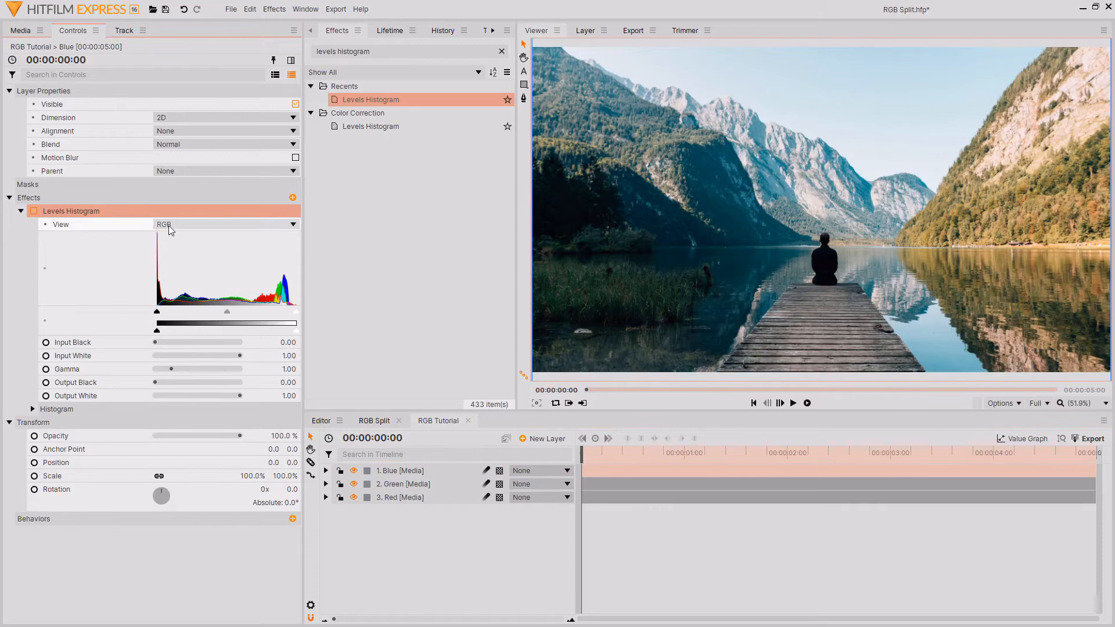
On the Blue layer, bring Green and Red Output White to 0 so only blue shows
click(224, 224)
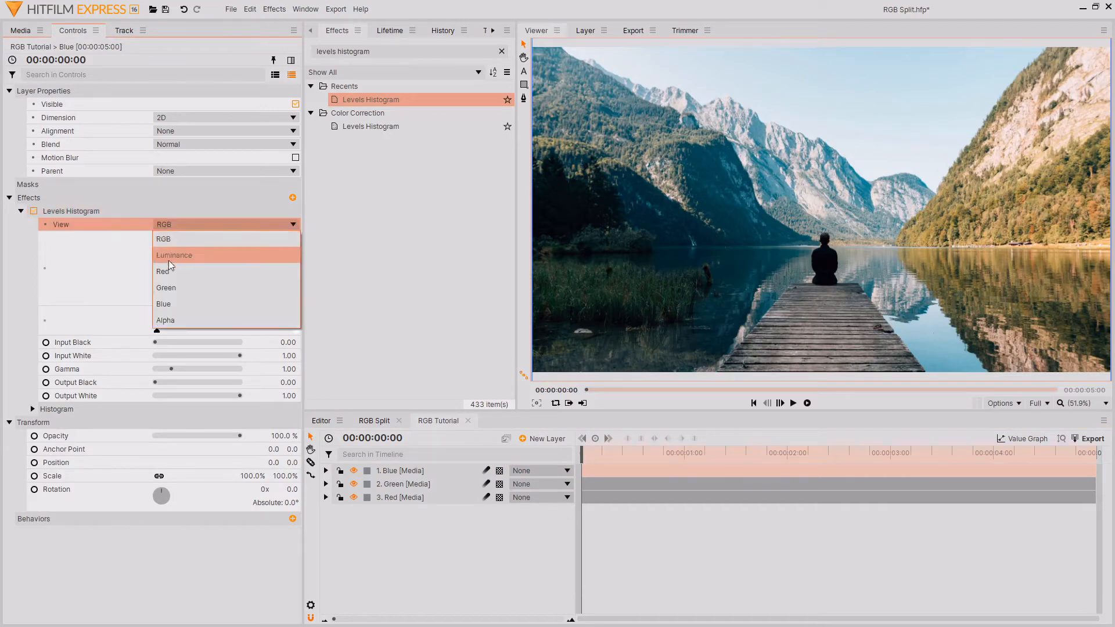
click(166, 287)
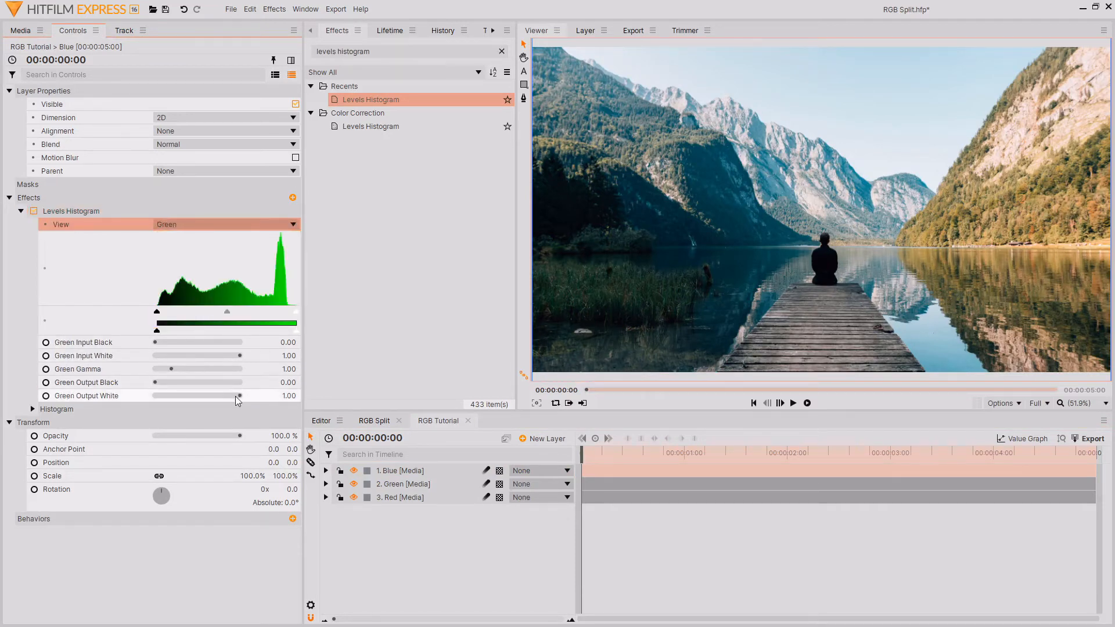
drag(238, 395, 154, 395)
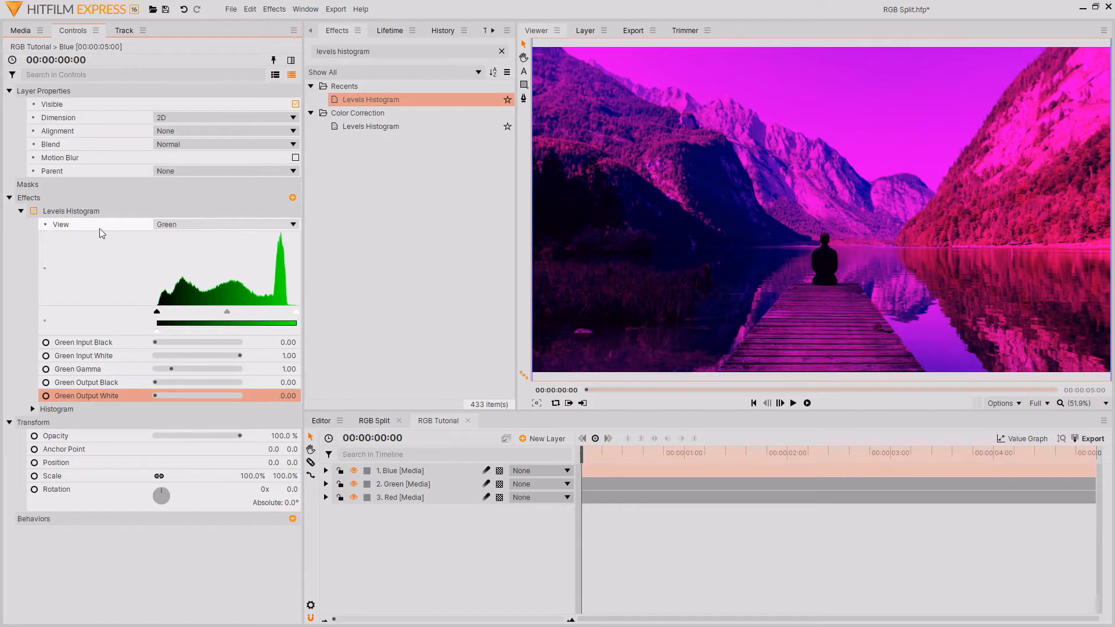
click(224, 224)
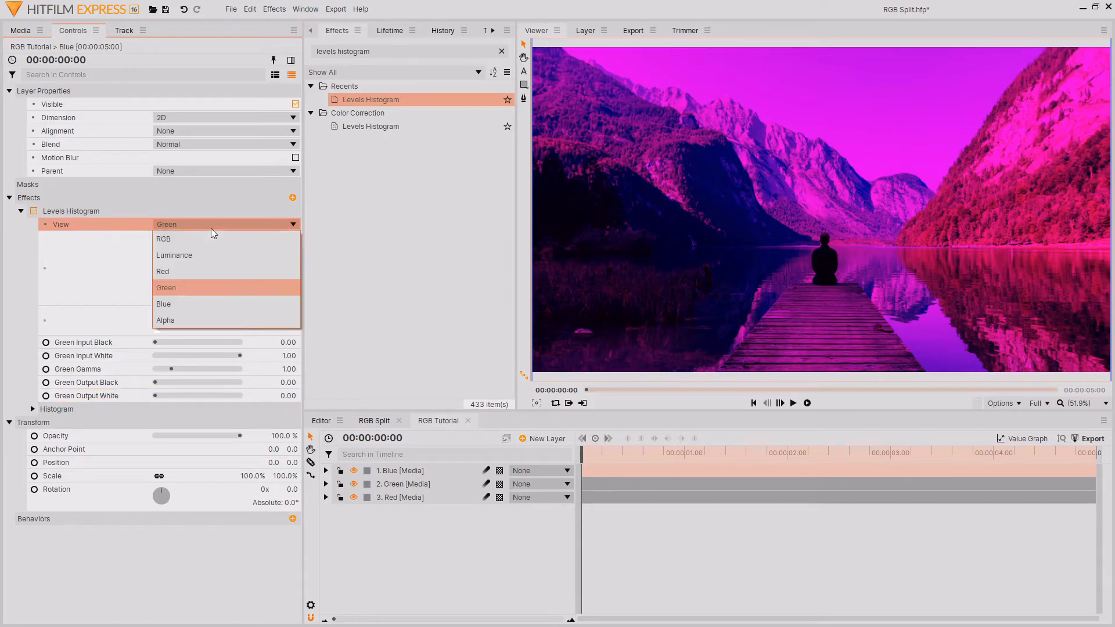
mouse_move(187, 272)
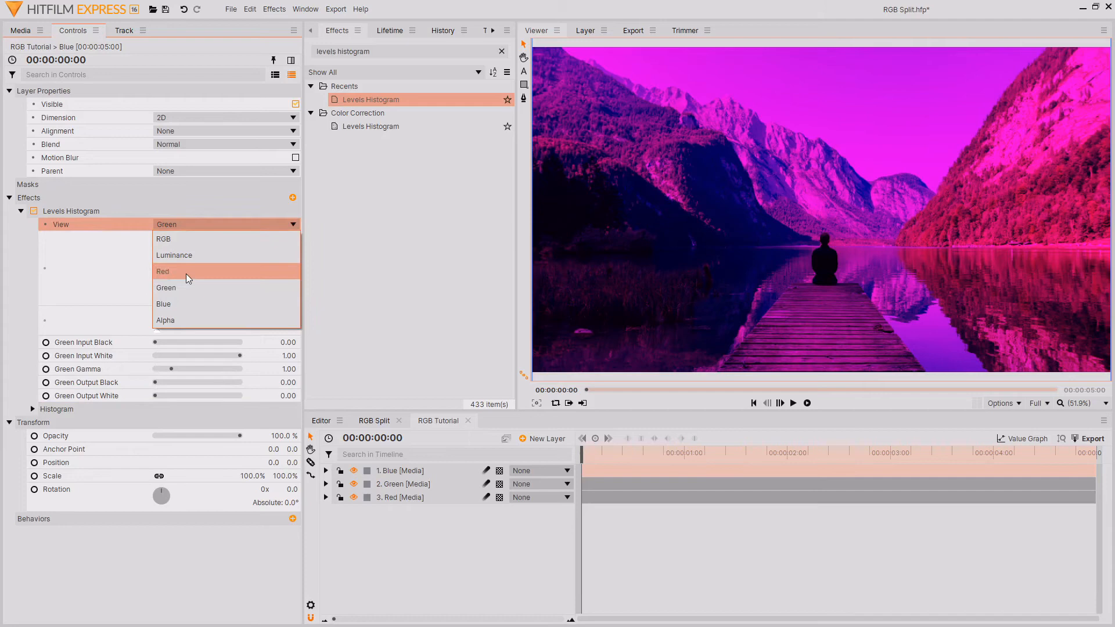
click(163, 270)
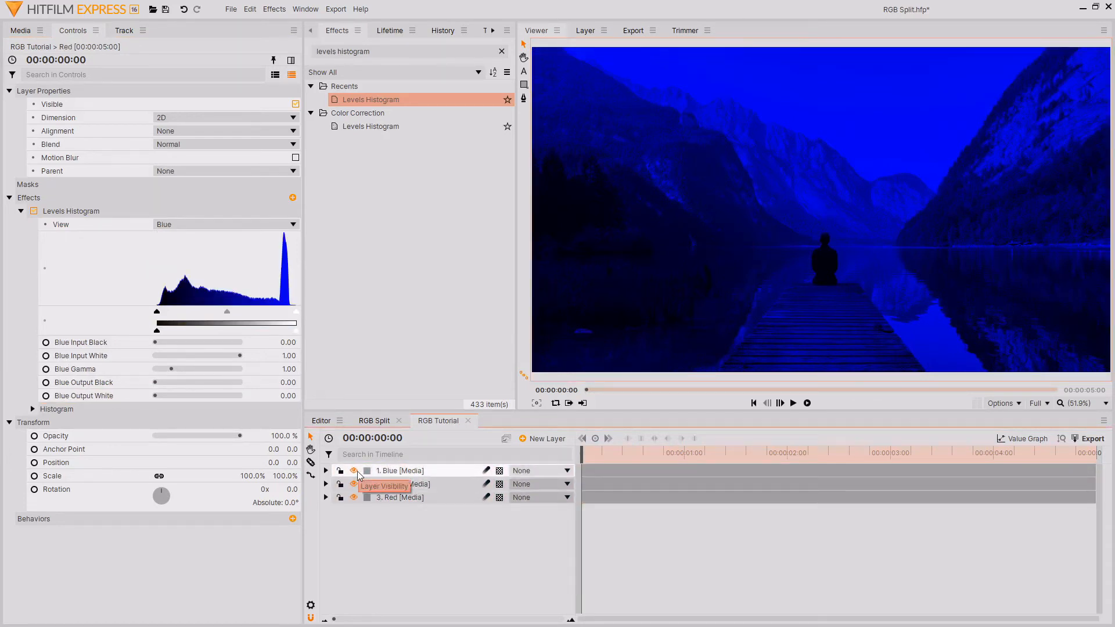
click(353, 484)
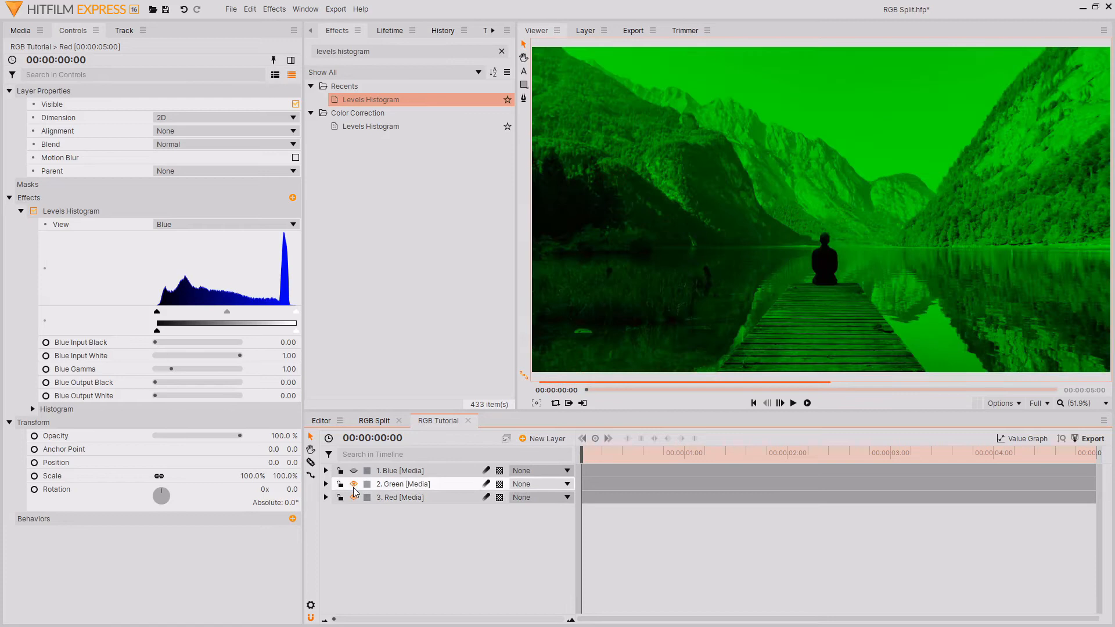
click(354, 484)
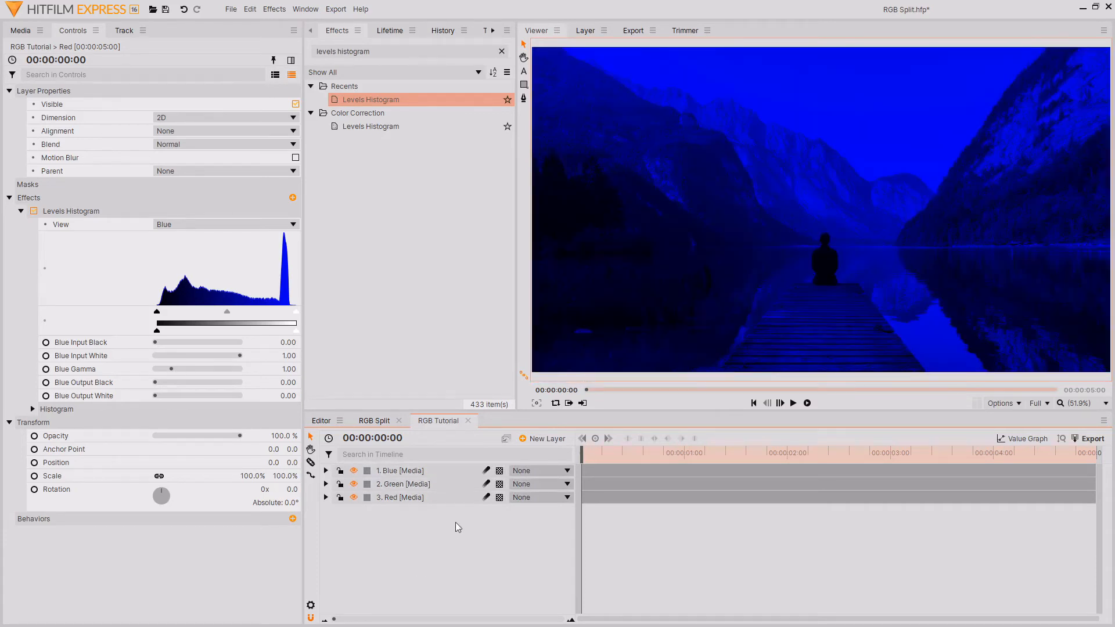
mouse_move(474, 537)
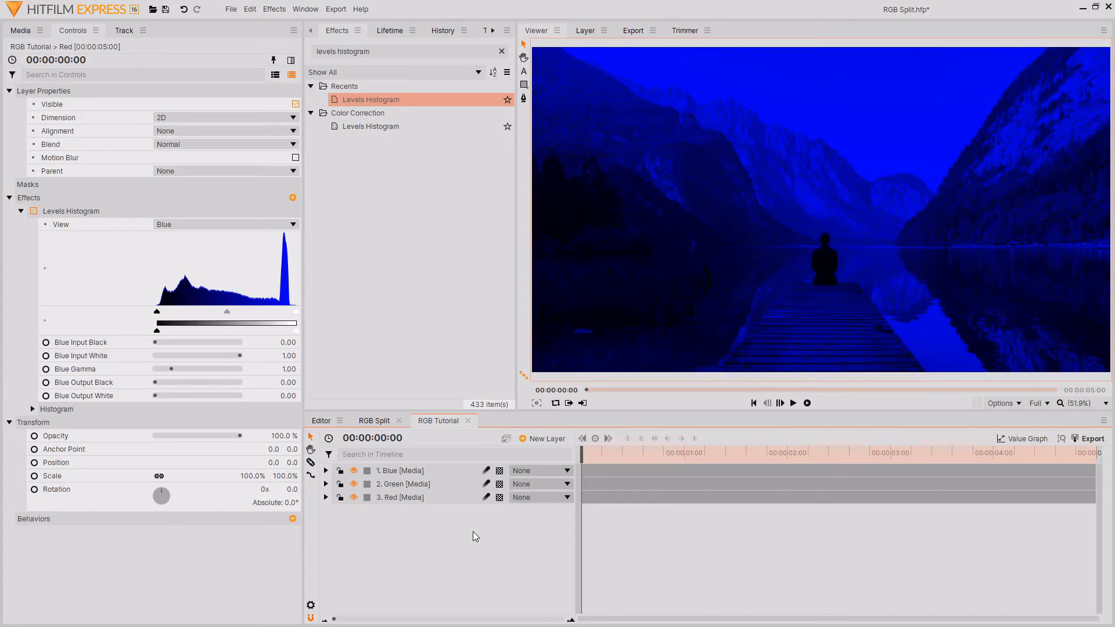
click(402, 483)
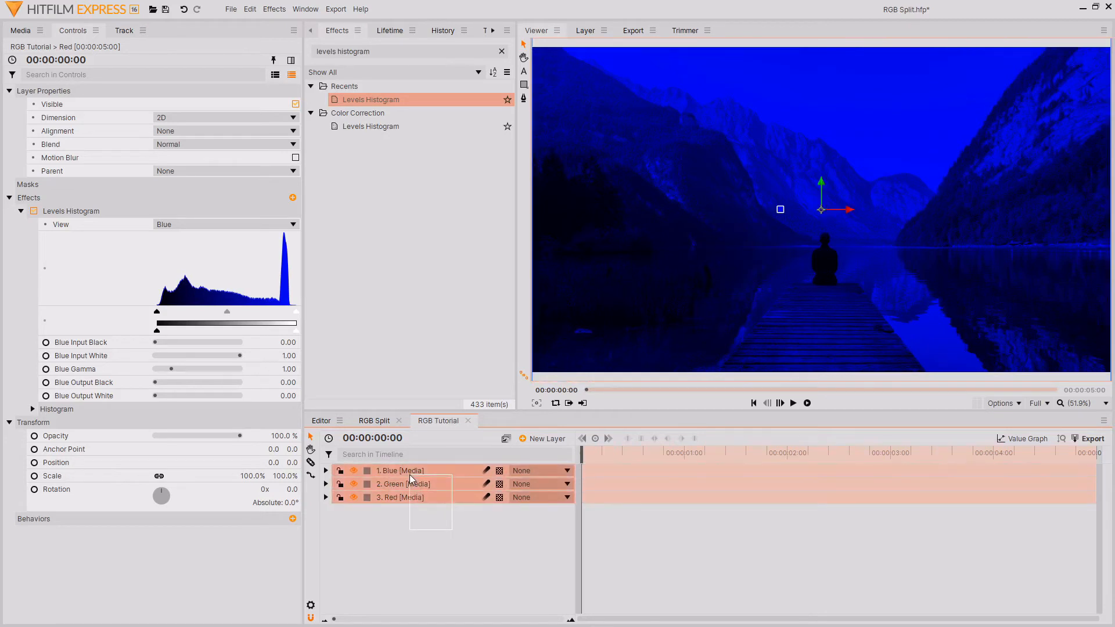
Set the Blue, Green and Red layers to Add blend and toggle visibility to check each channel
right_click(400, 471)
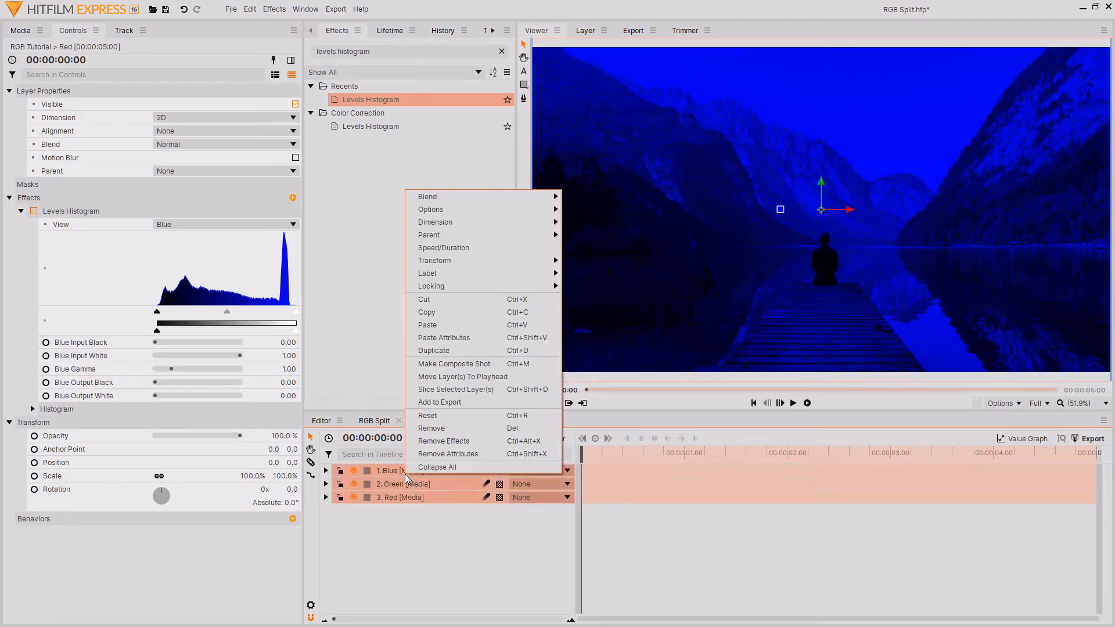
mouse_move(429, 209)
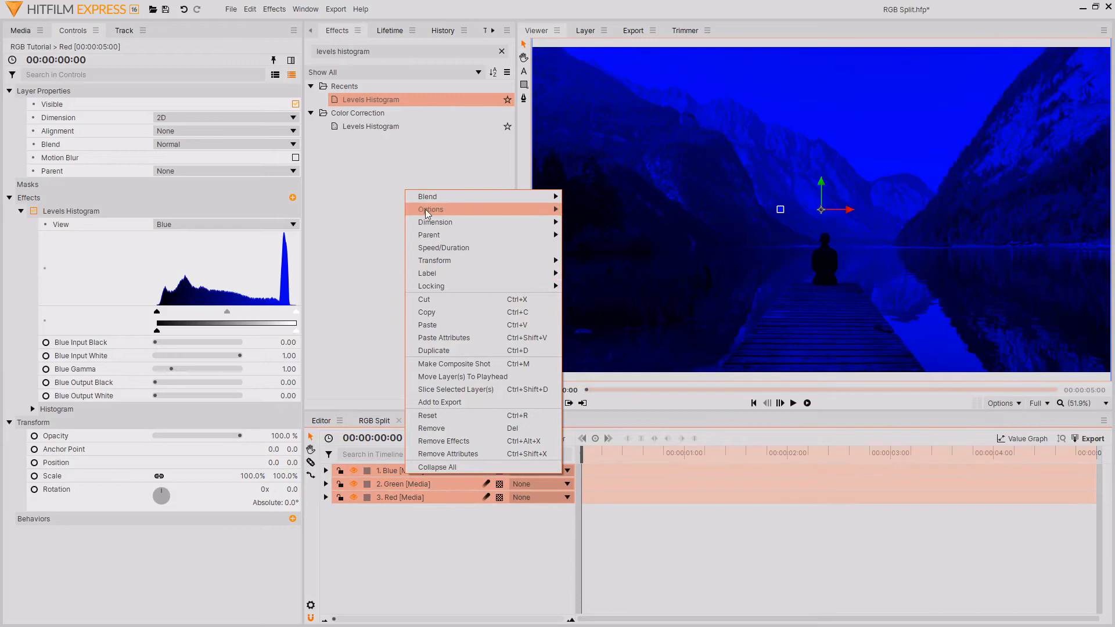
mouse_move(427, 196)
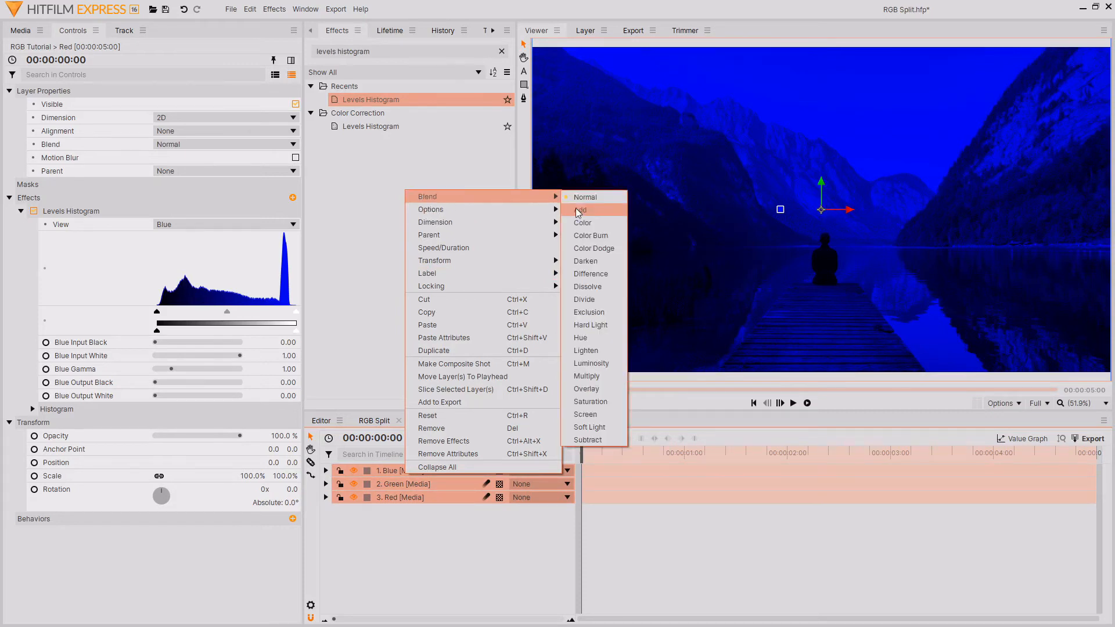
click(582, 210)
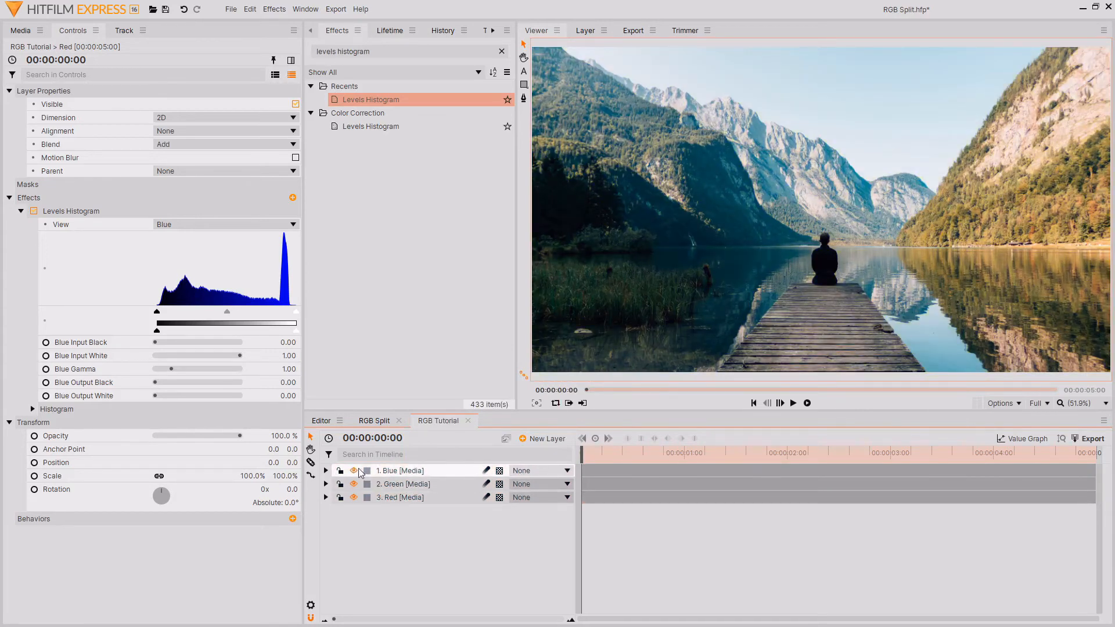
click(353, 471)
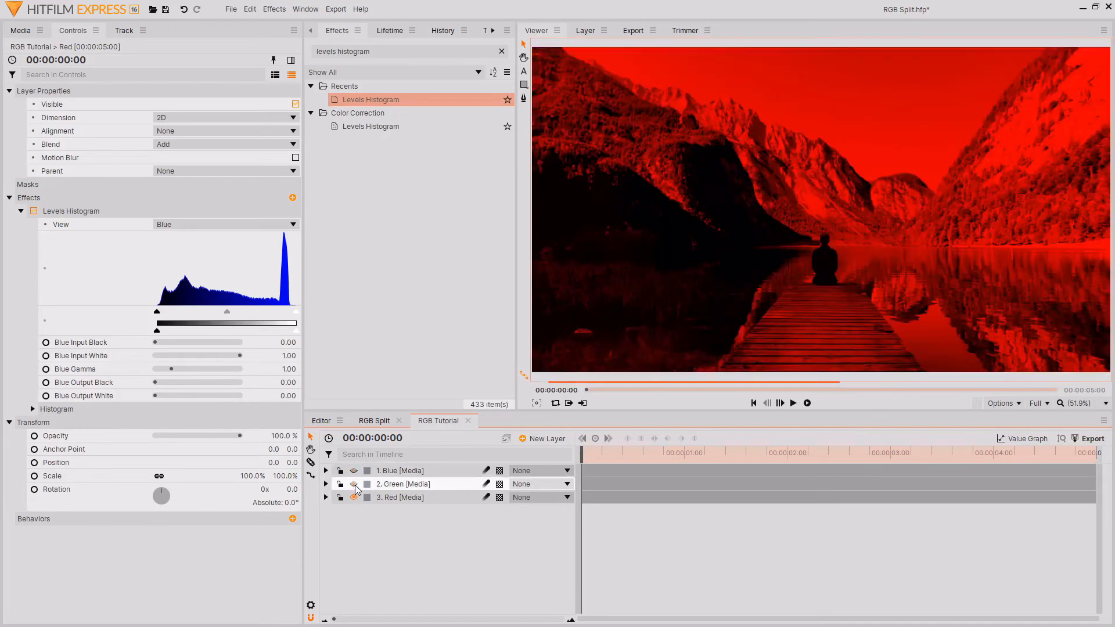
click(355, 471)
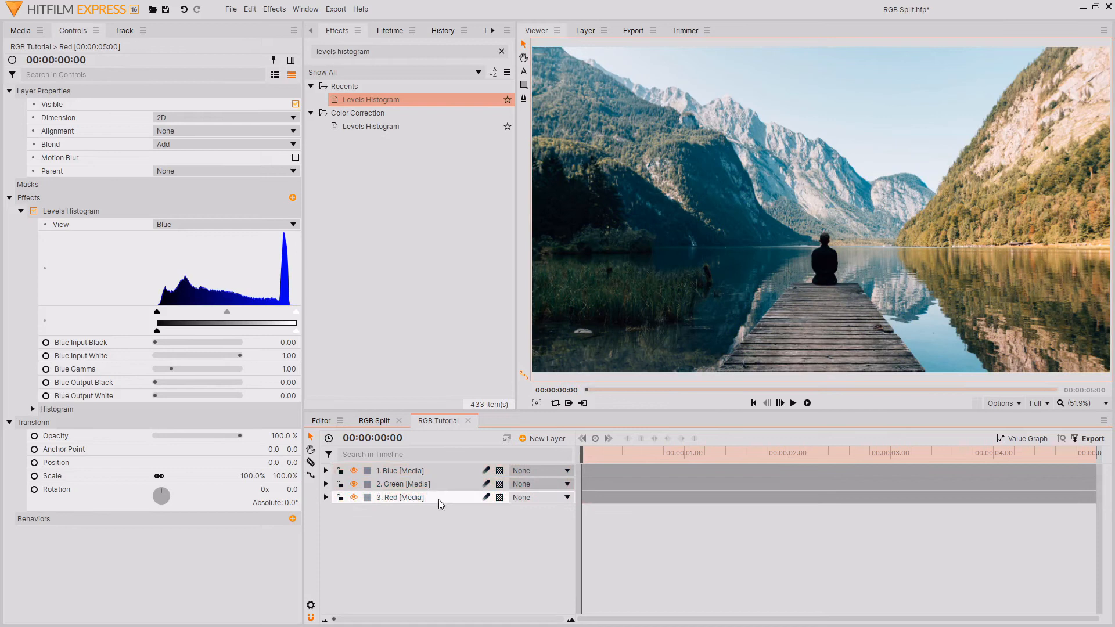
click(402, 471)
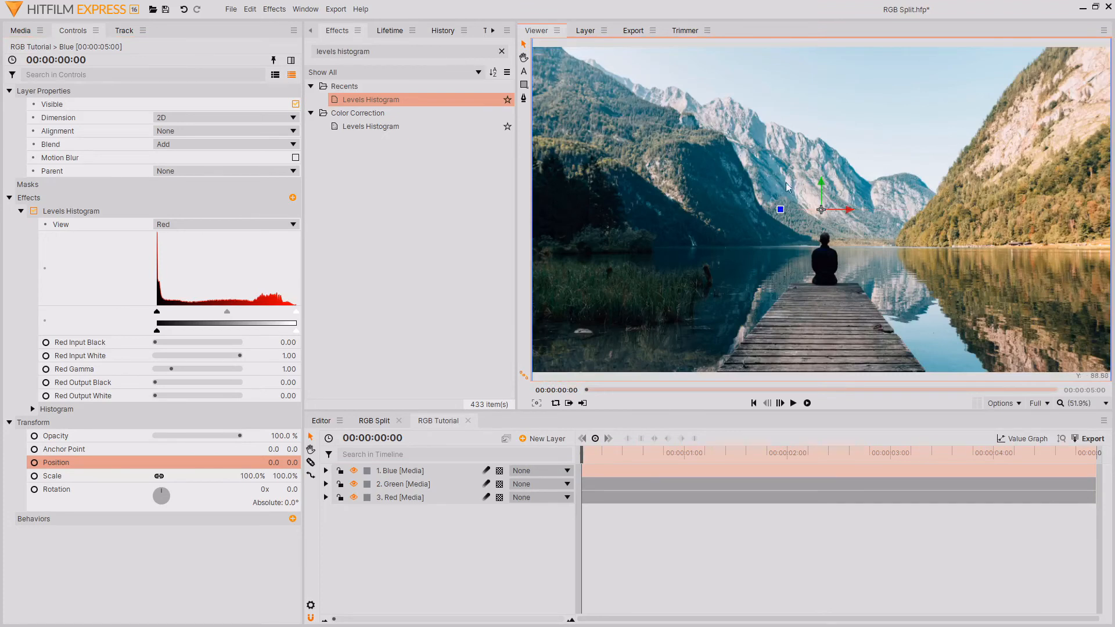
mouse_move(239, 459)
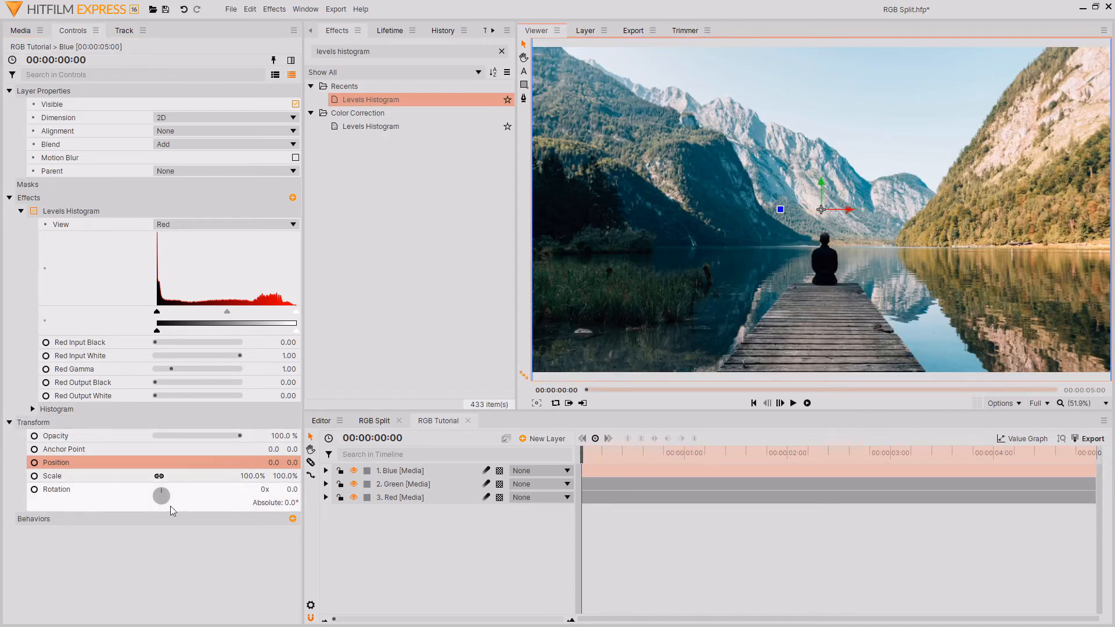
mouse_move(221, 515)
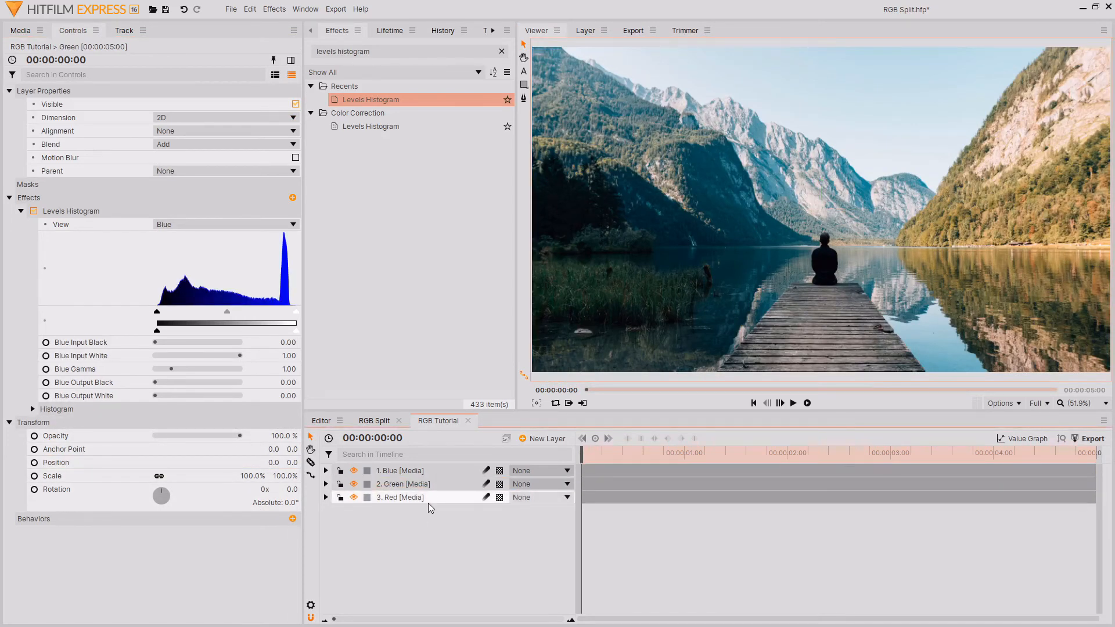
click(399, 497)
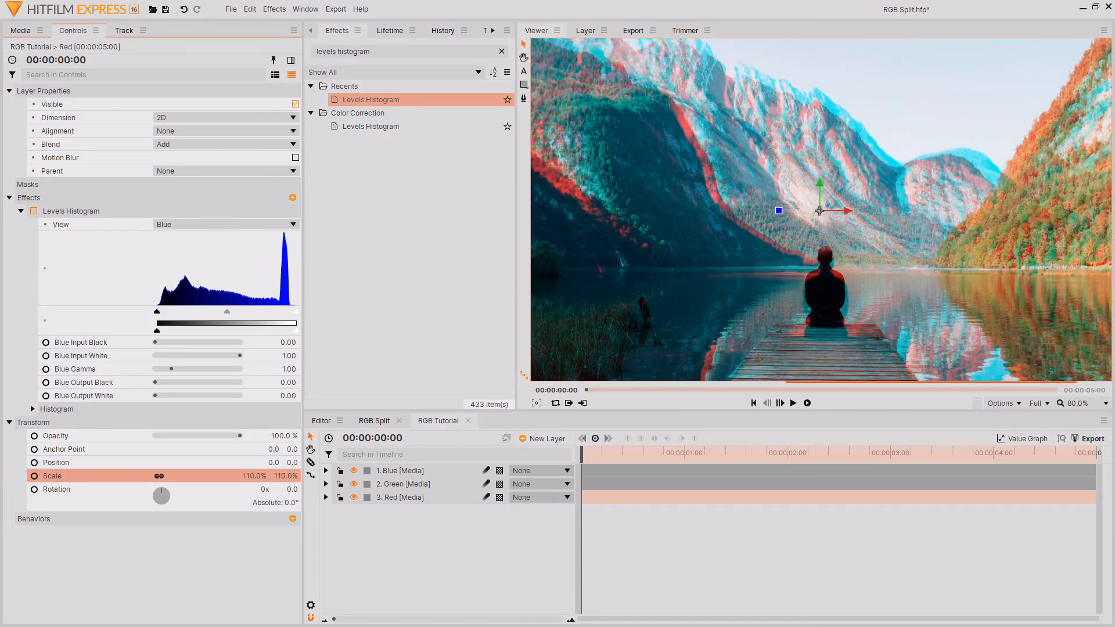
Return the Red layer's Scale to 100% and switch to the RGB Split composition
drag(285, 476, 267, 476)
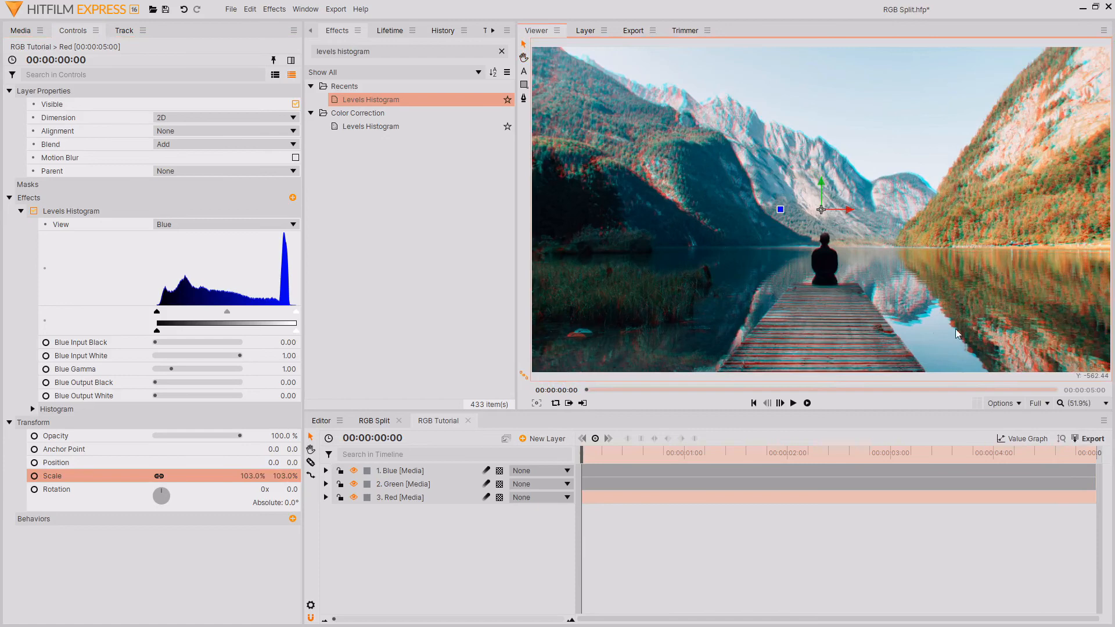
double_click(258, 477)
text(100)
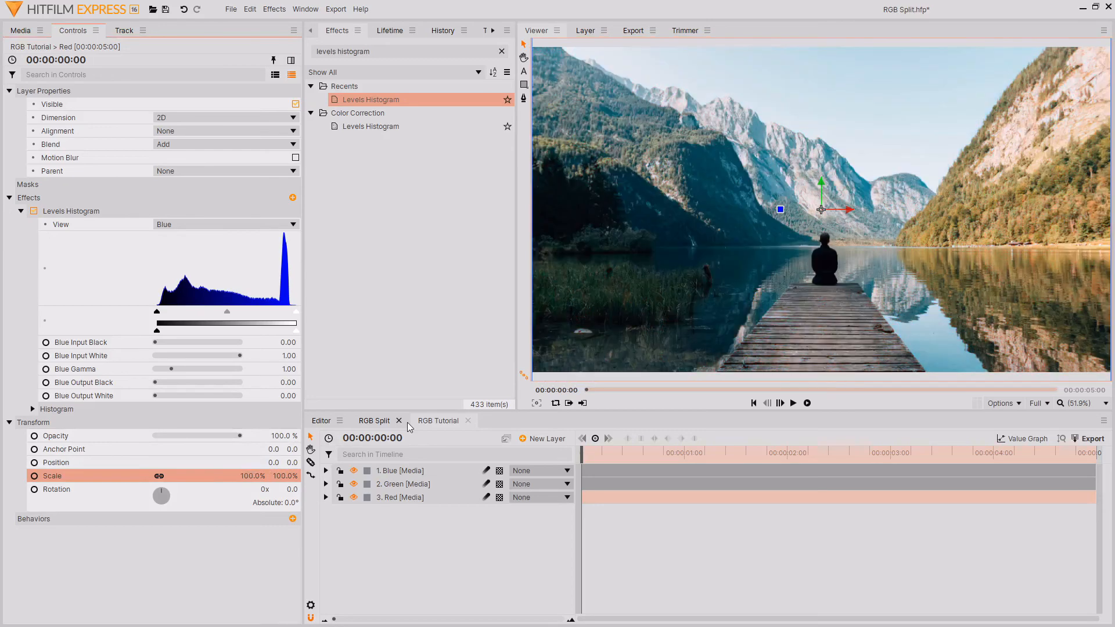
click(373, 420)
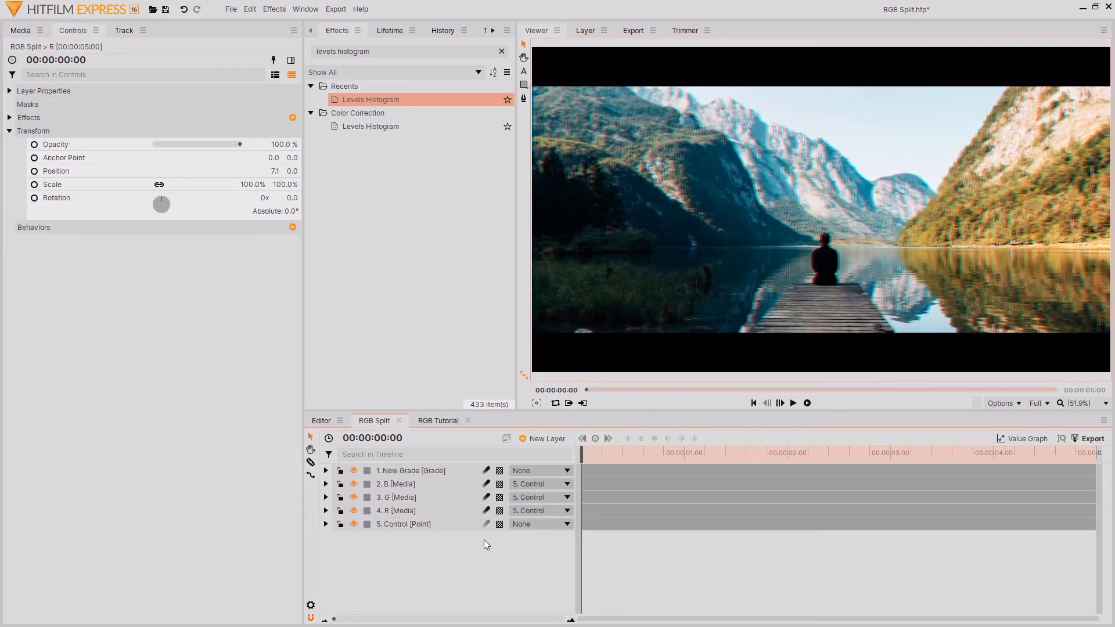